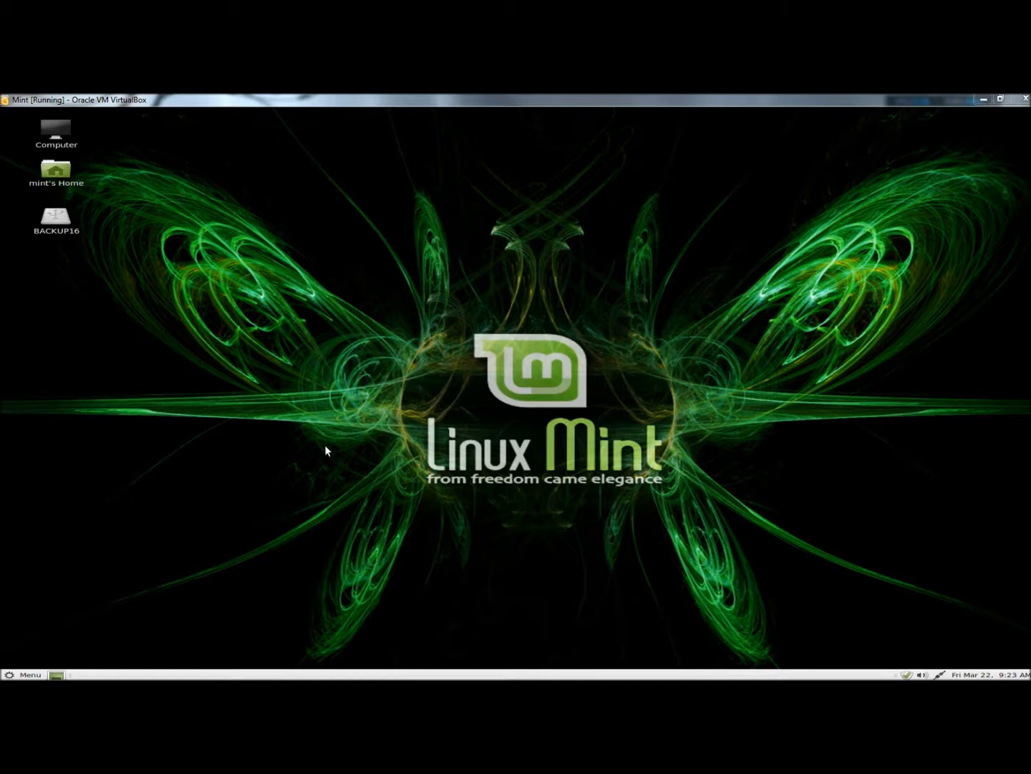
mouse_move(197, 387)
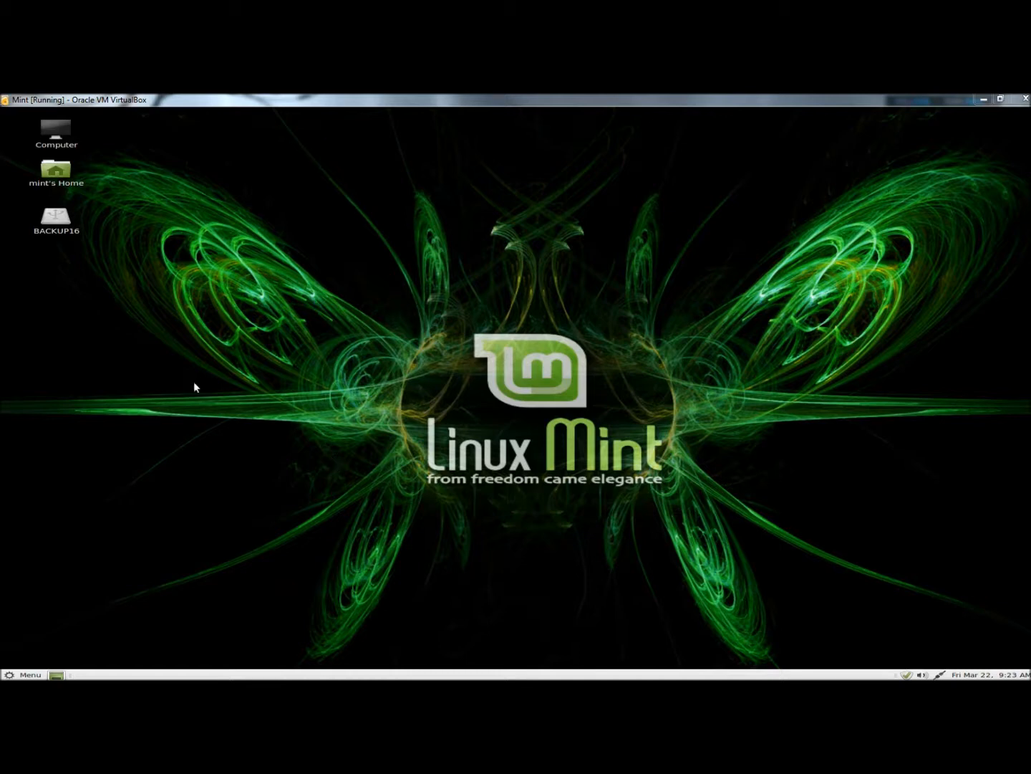
- Open ExampleFile1 from Home > Documents in Pluma to view its one sentence
left_click(56, 174)
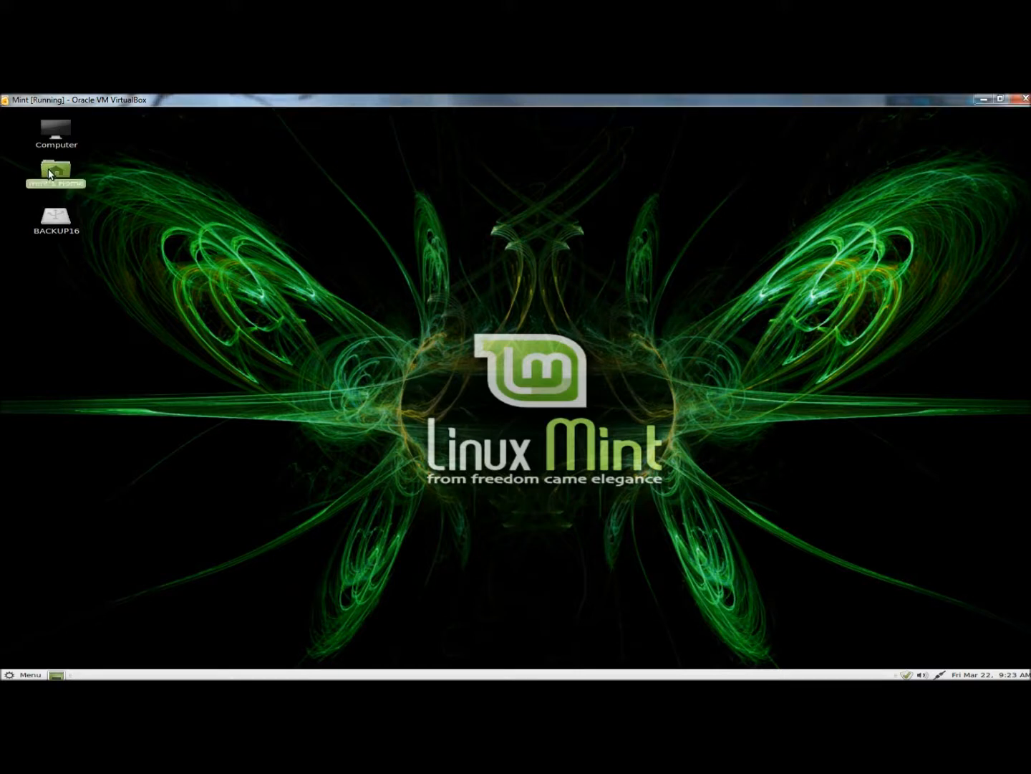
double_click(56, 172)
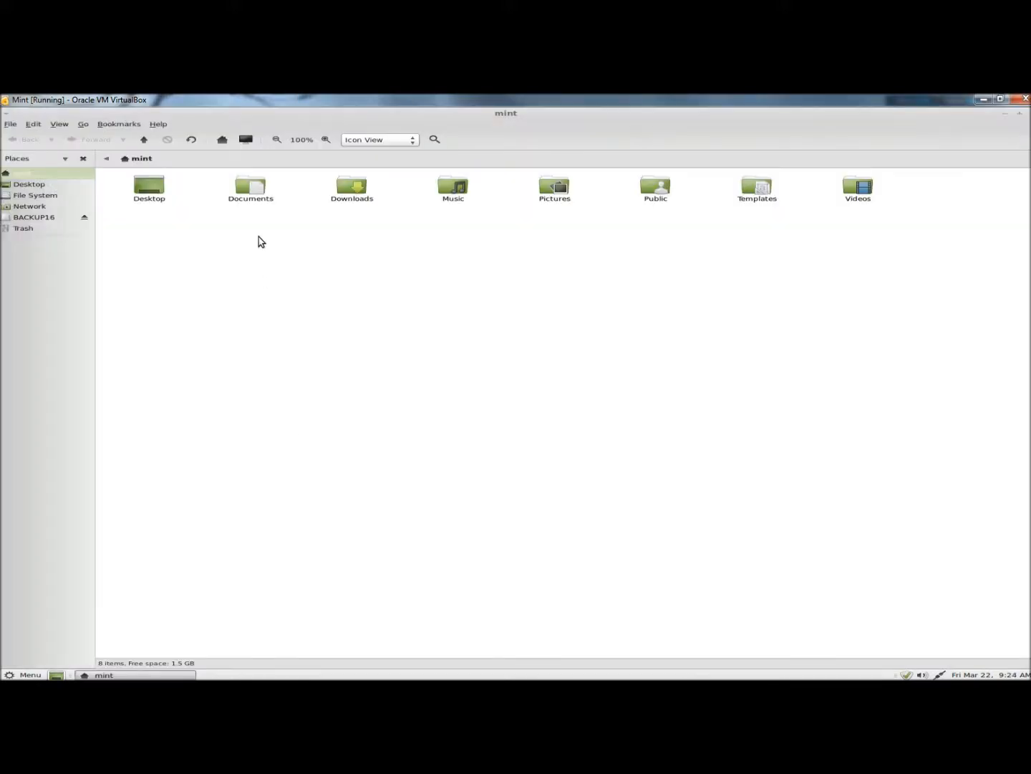
double_click(250, 188)
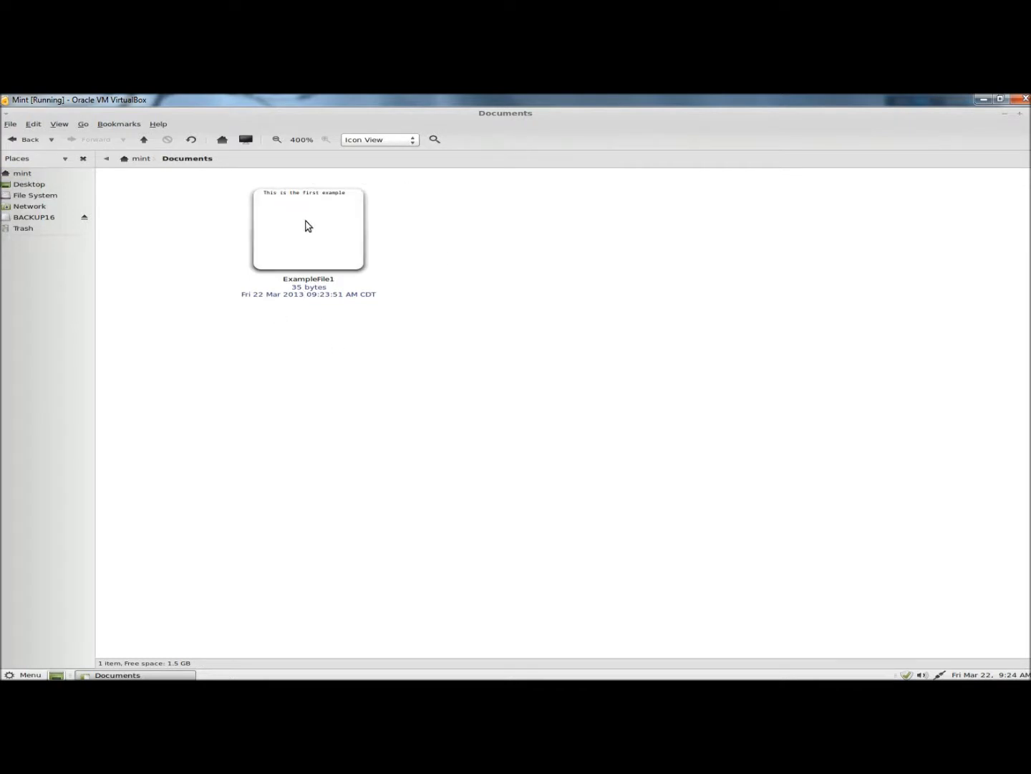
double_click(307, 229)
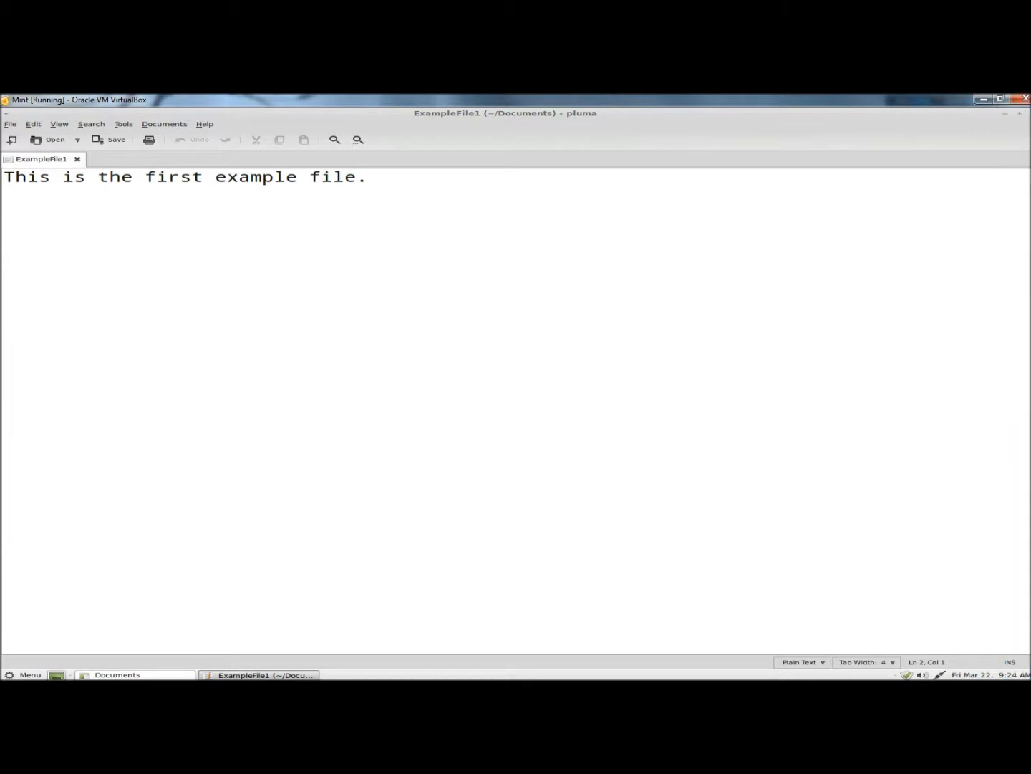
- Make a symbolic link 'Link to ExampleFile1' beside ExampleFile1 in Documents
left_click(117, 674)
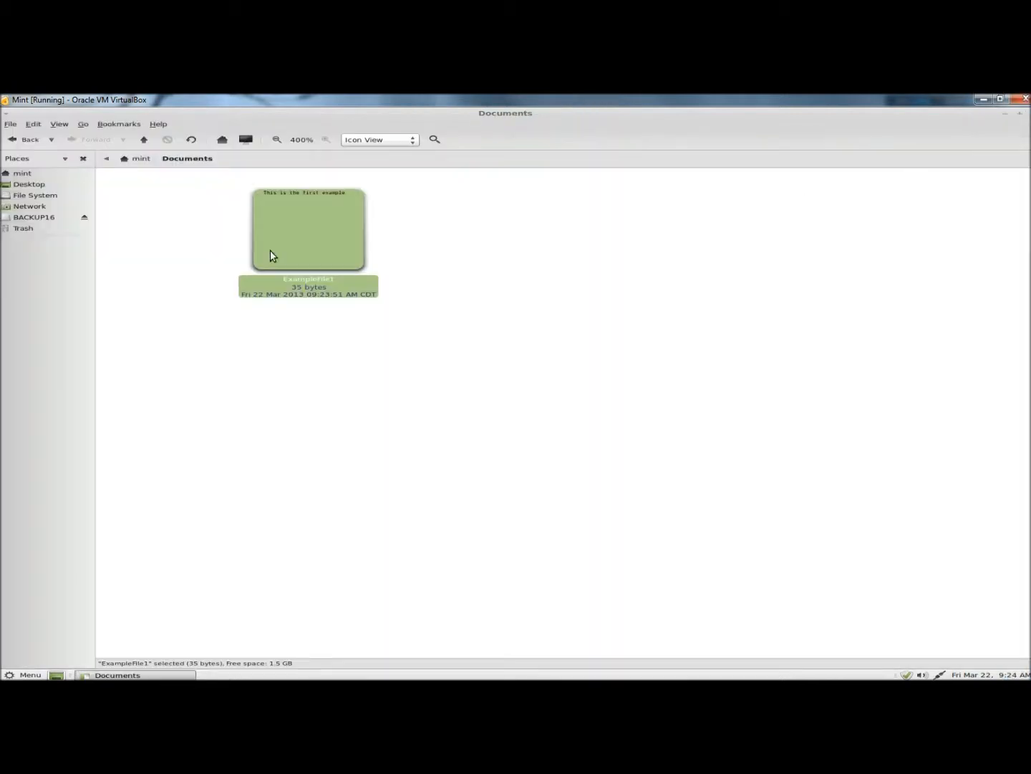
mouse_move(296, 257)
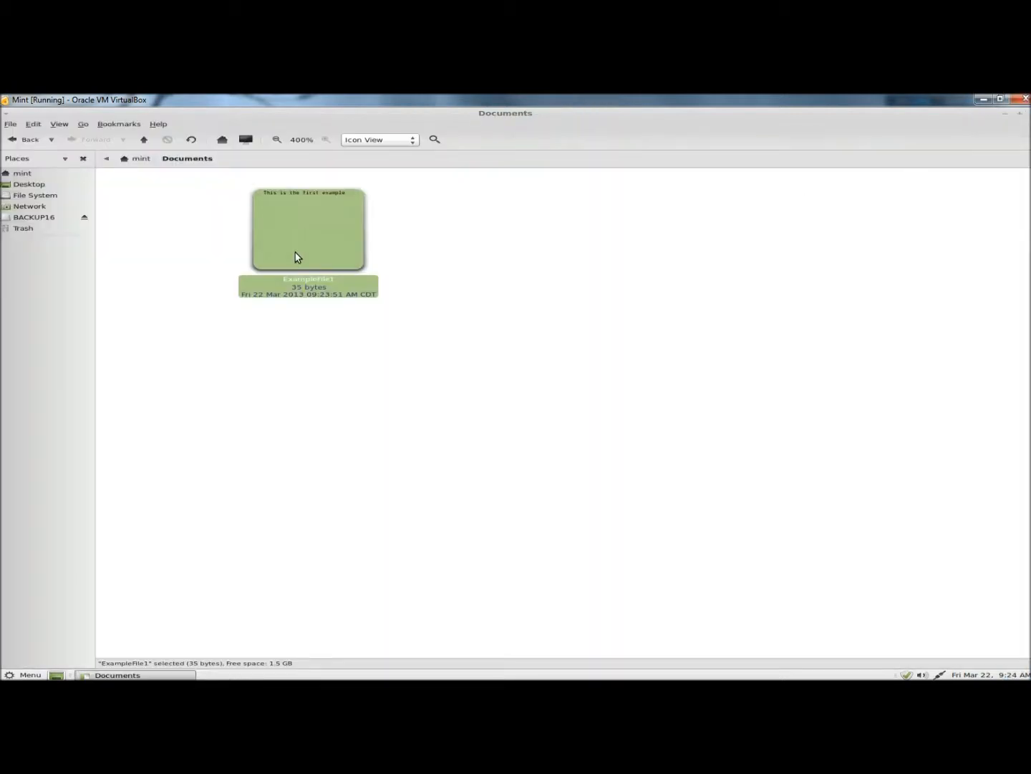
mouse_move(350, 217)
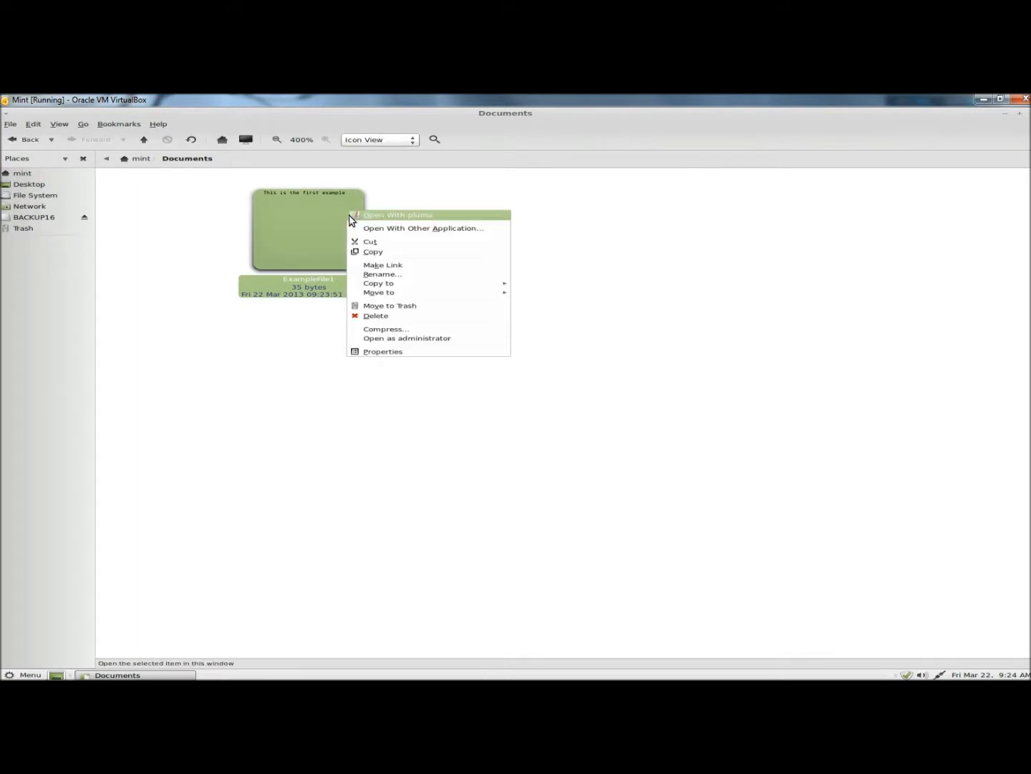
mouse_move(408, 271)
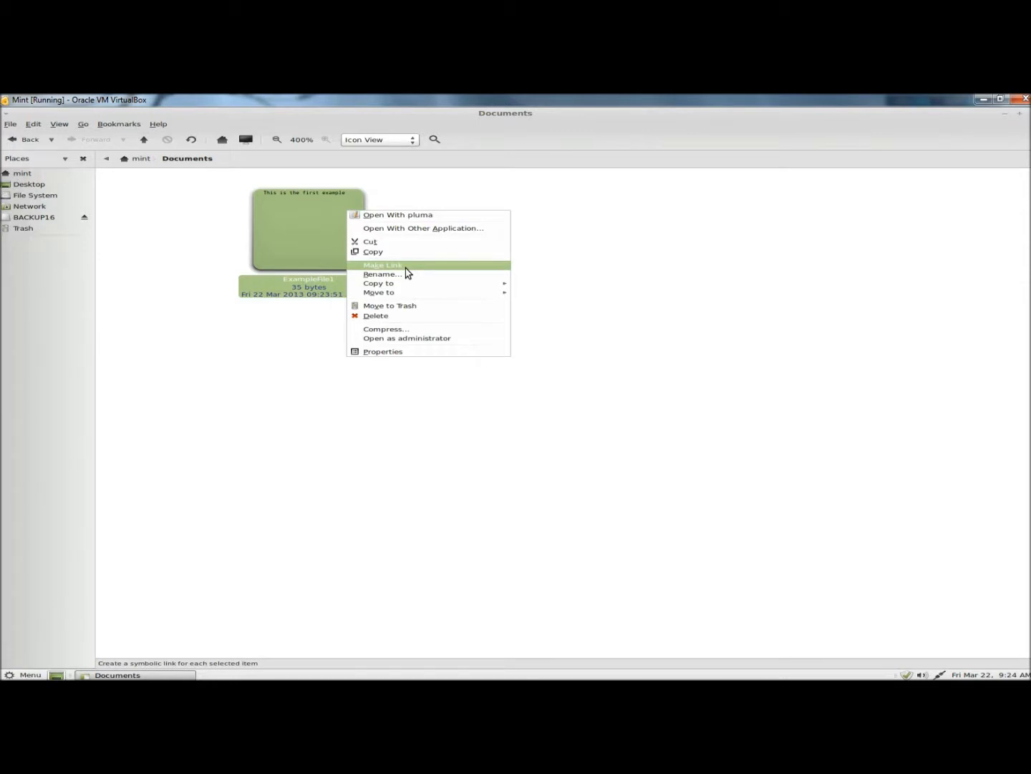
left_click(383, 265)
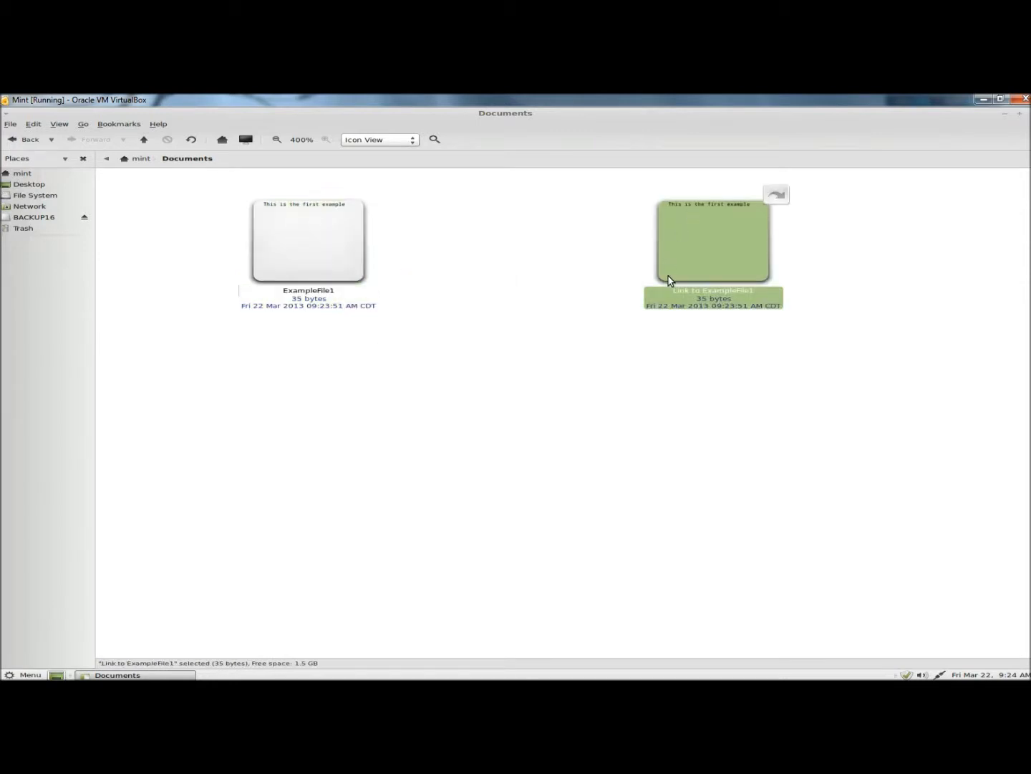
mouse_move(714, 208)
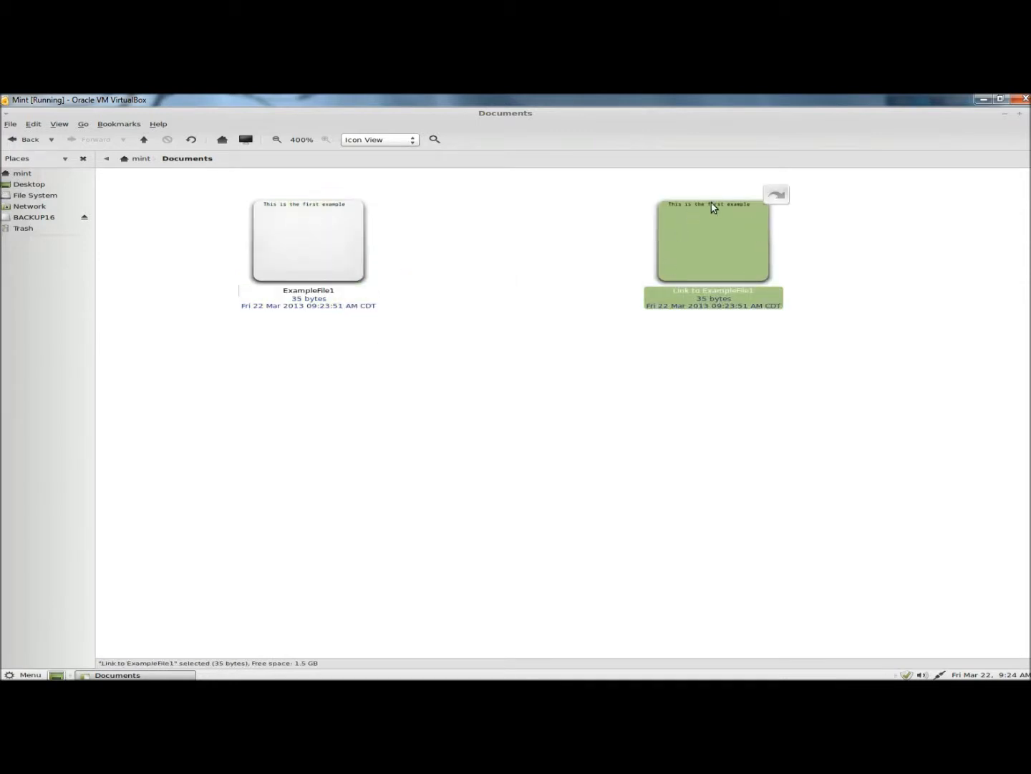
mouse_move(784, 203)
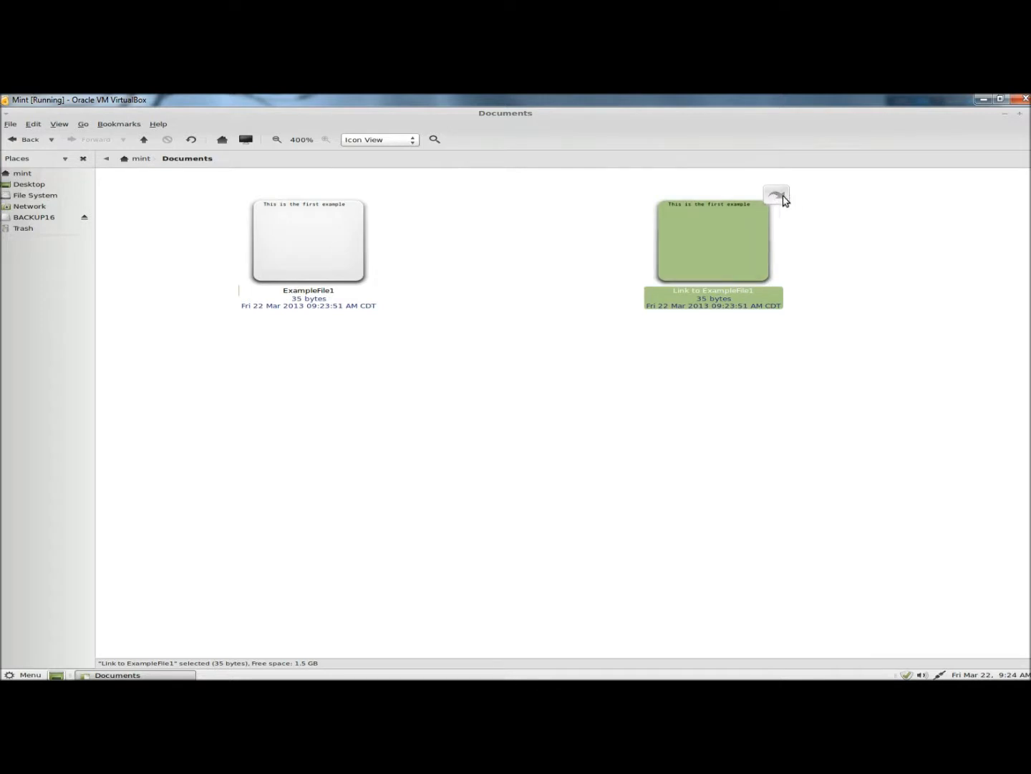
mouse_move(708, 229)
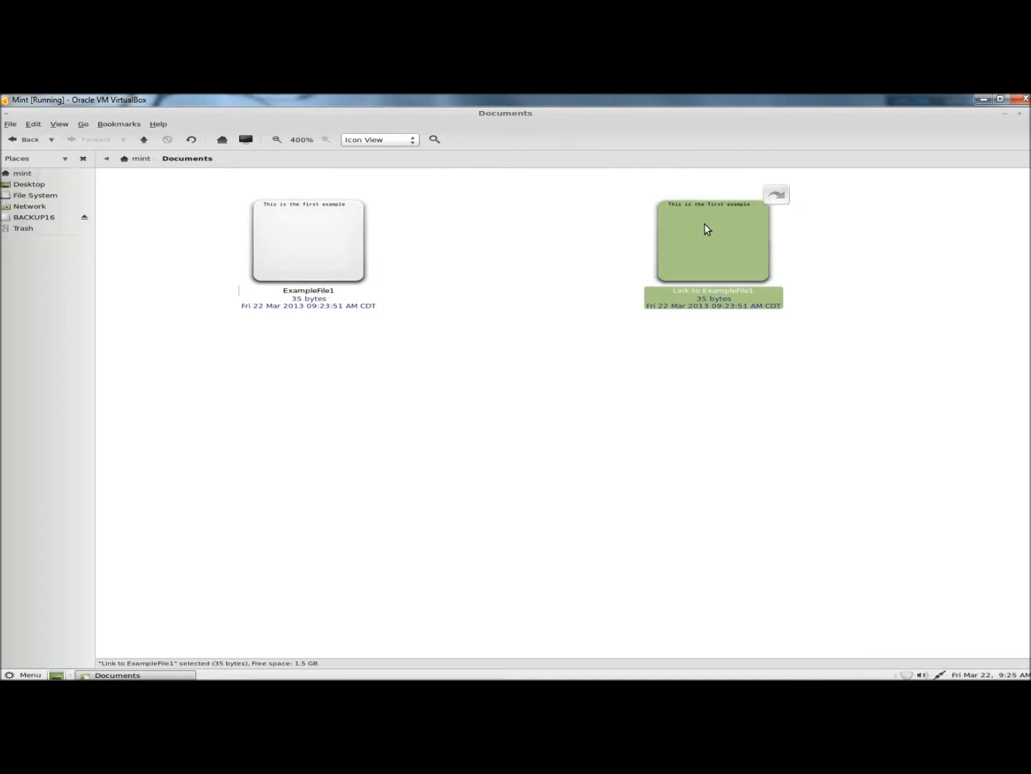
- View the link's sentence in Pluma, then move the link to the Desktop
double_click(712, 240)
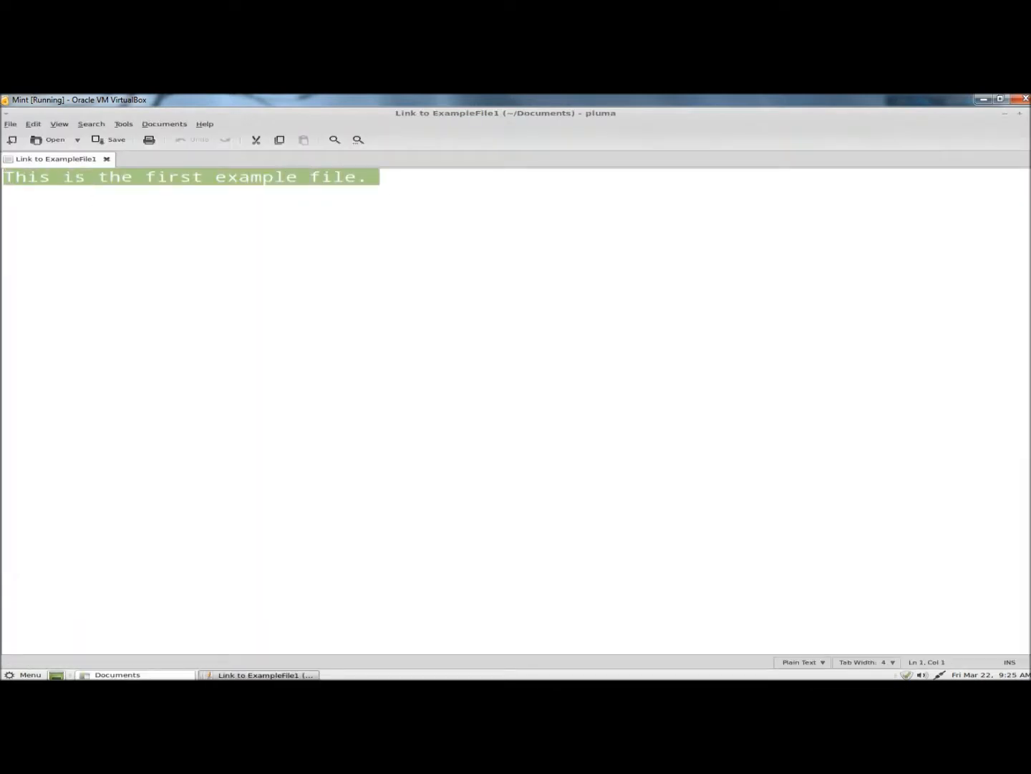
left_click(117, 674)
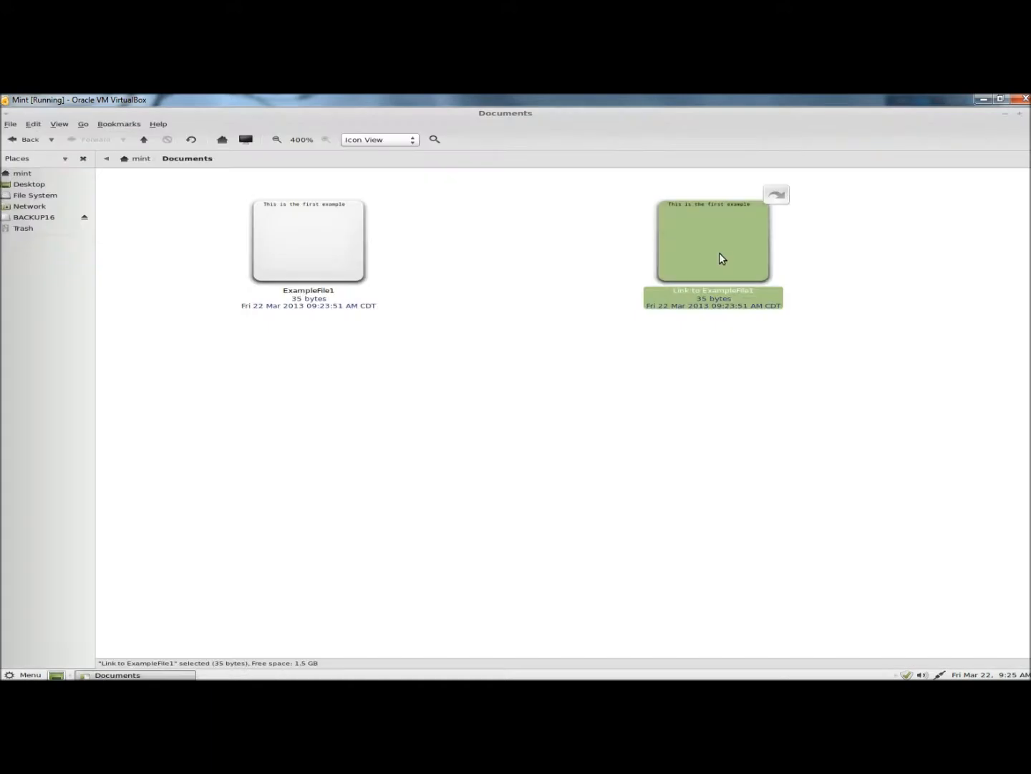
right_click(720, 258)
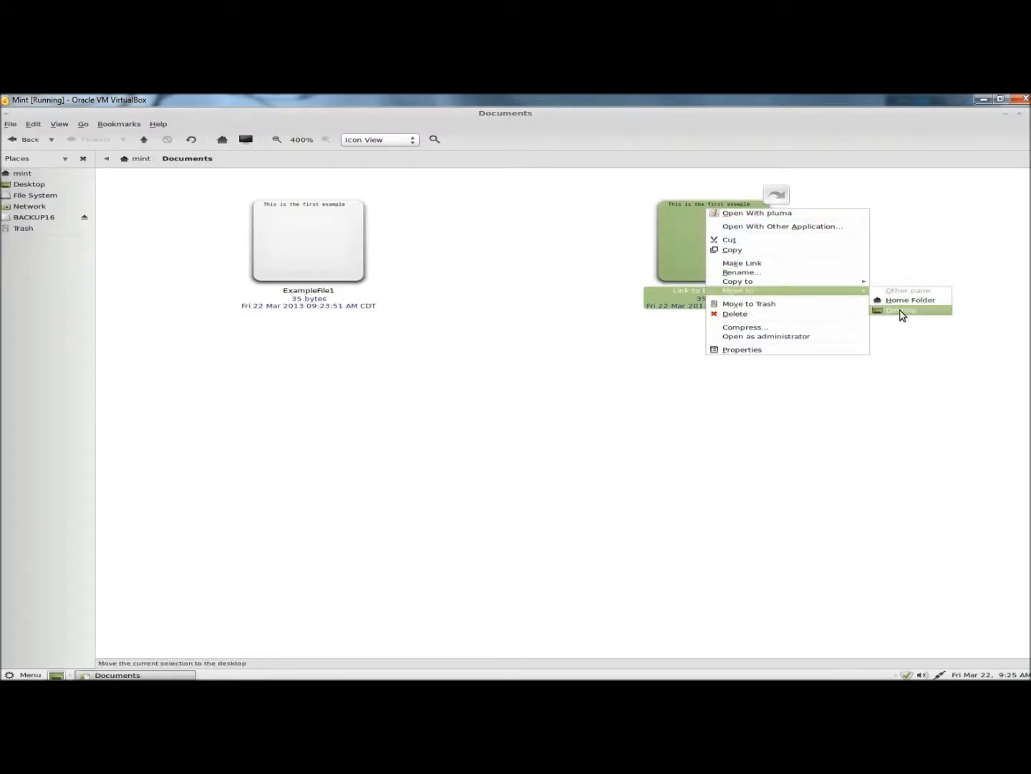
left_click(903, 310)
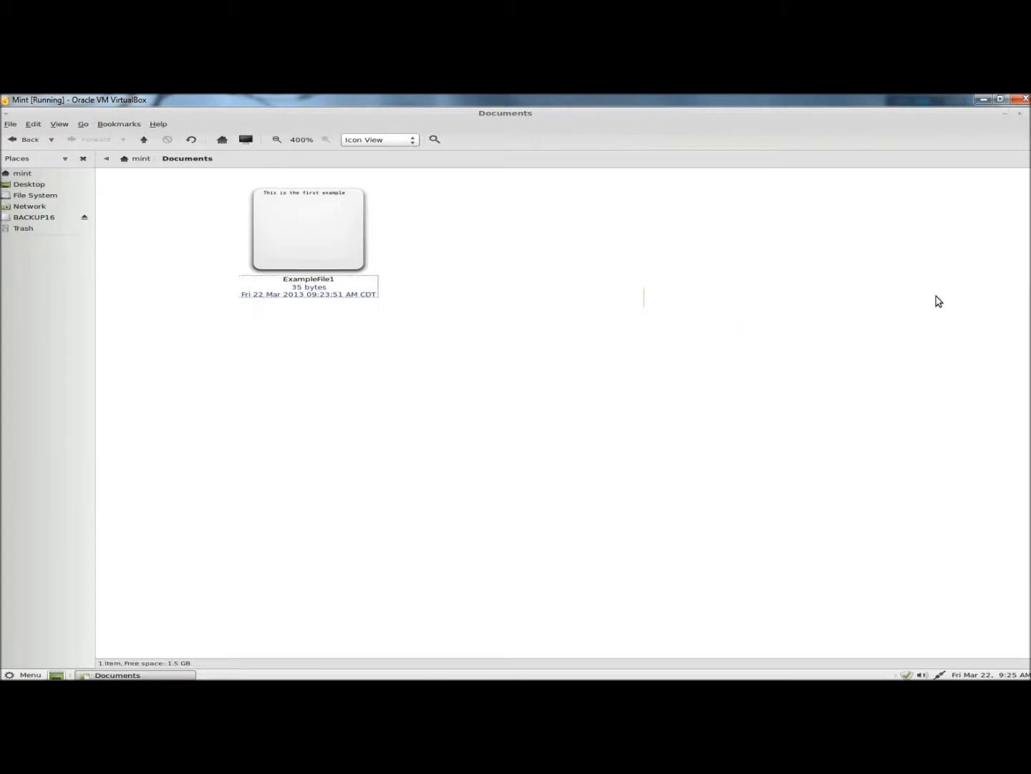
mouse_move(984, 99)
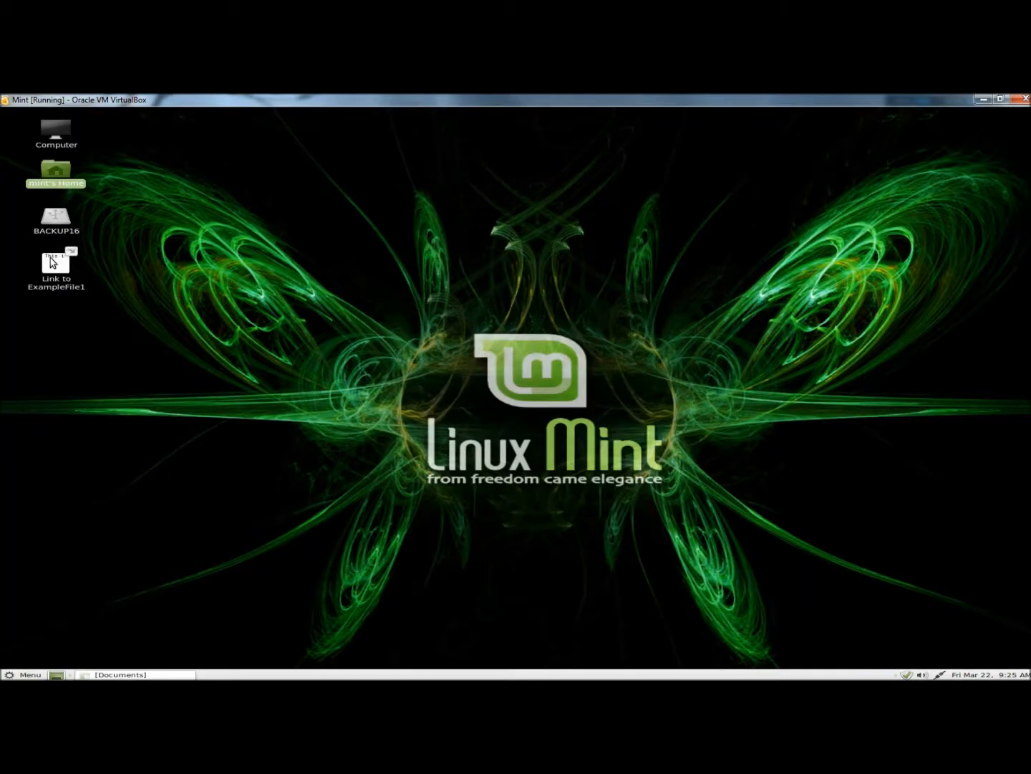
- Add 'This is the second example sentence.' to the desktop link, save, and reopen it
double_click(55, 261)
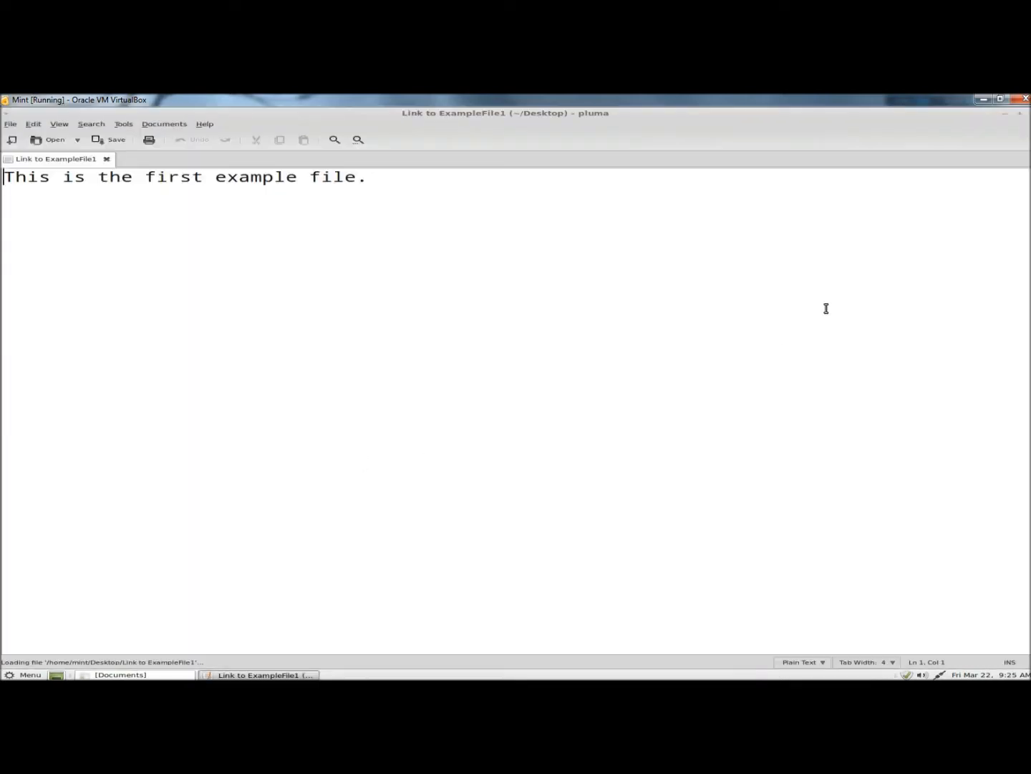
key("Return")
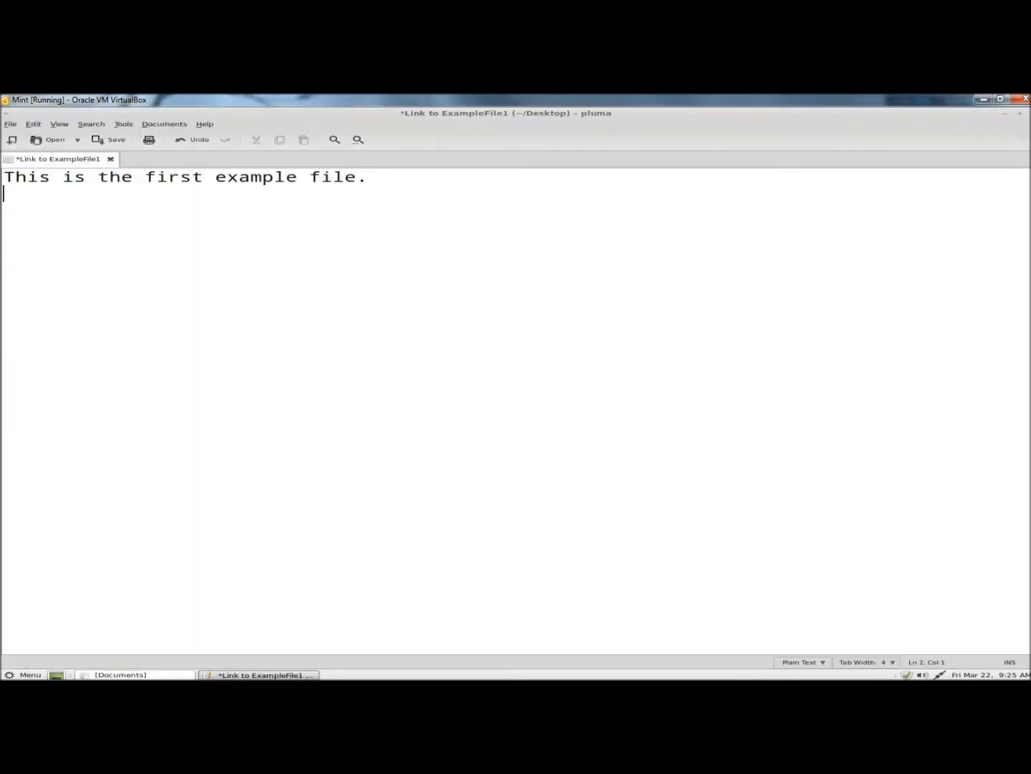
type("This is the second example sentence")
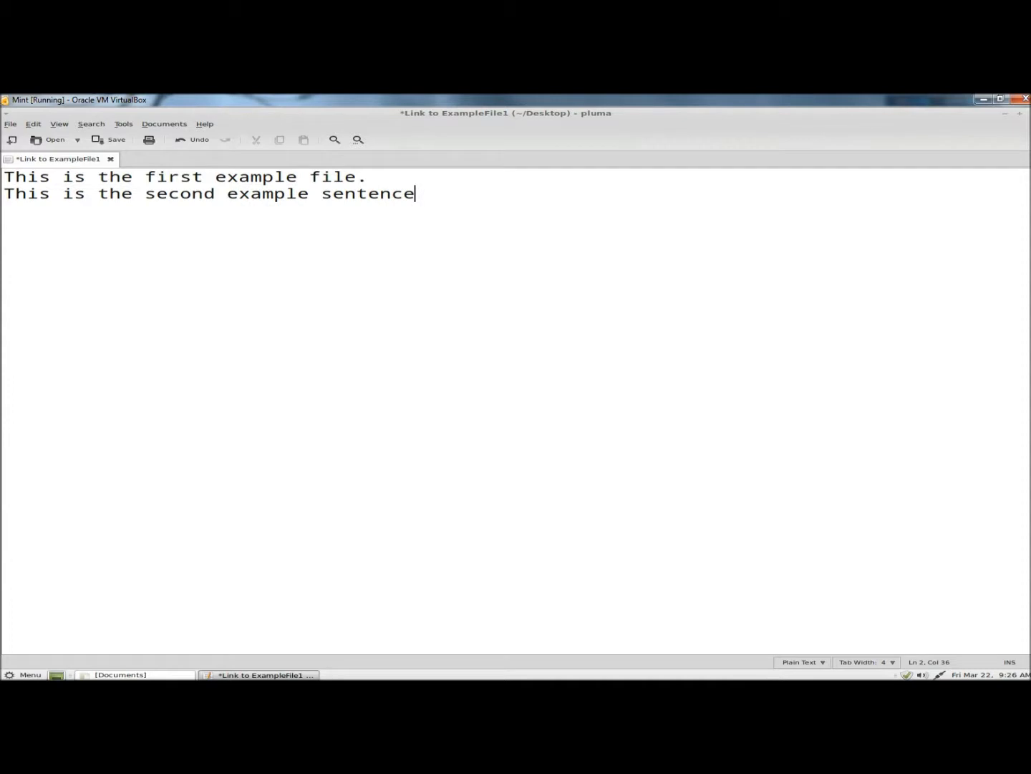
type(".")
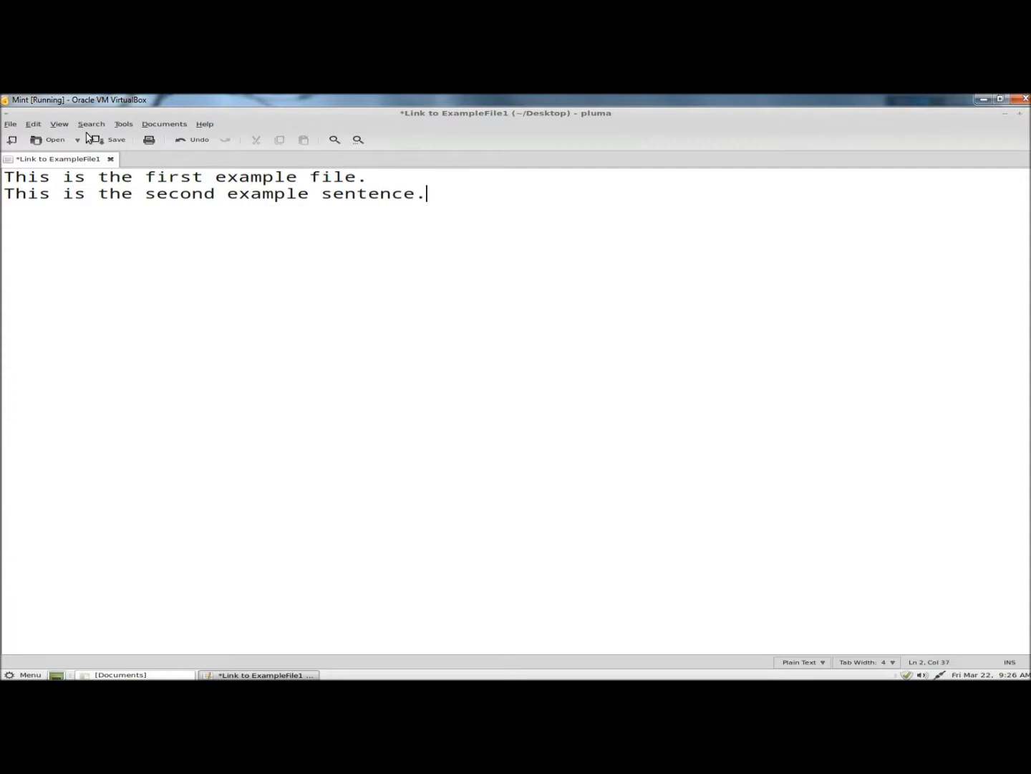
left_click(117, 139)
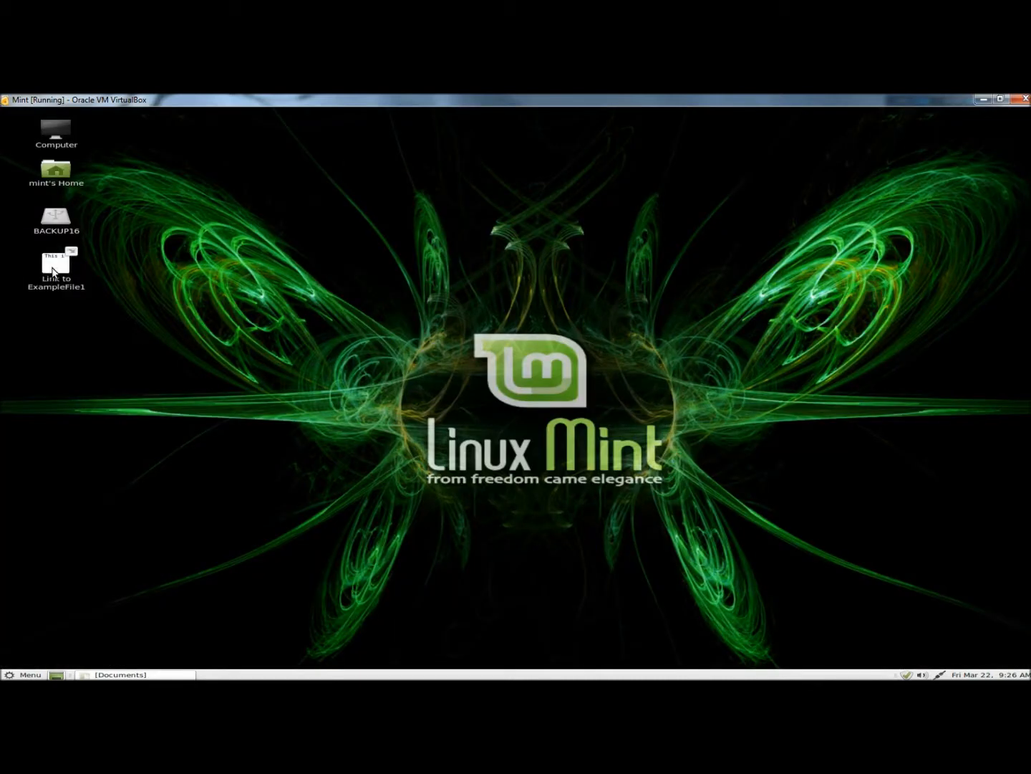
double_click(56, 262)
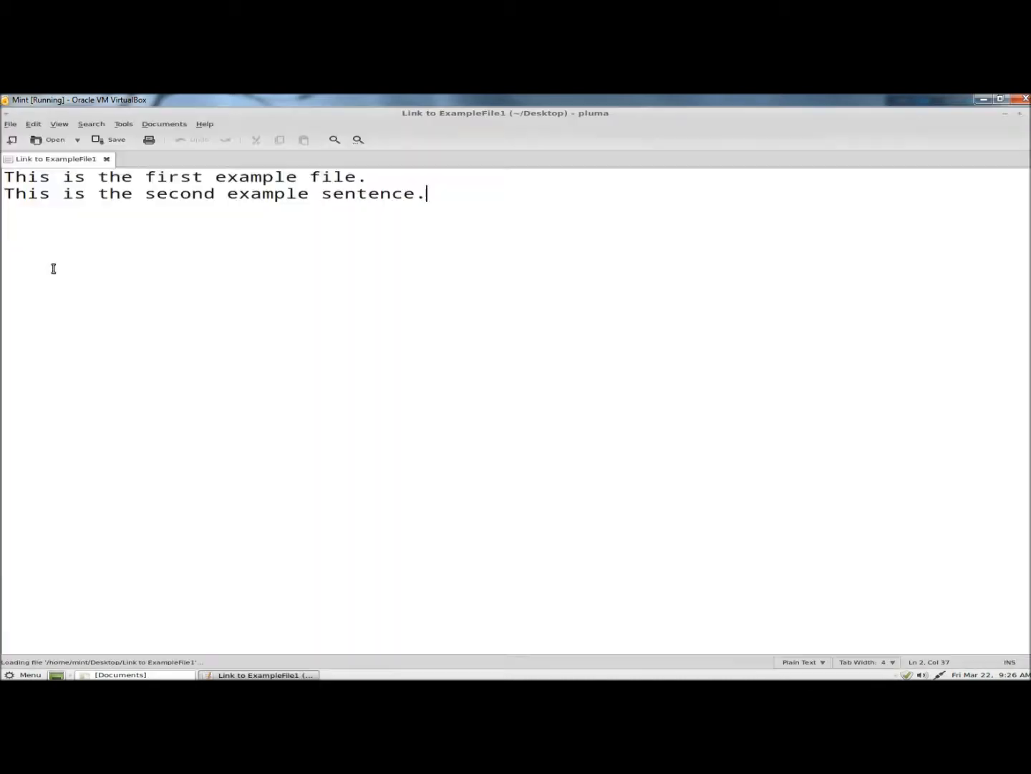
key("Return")
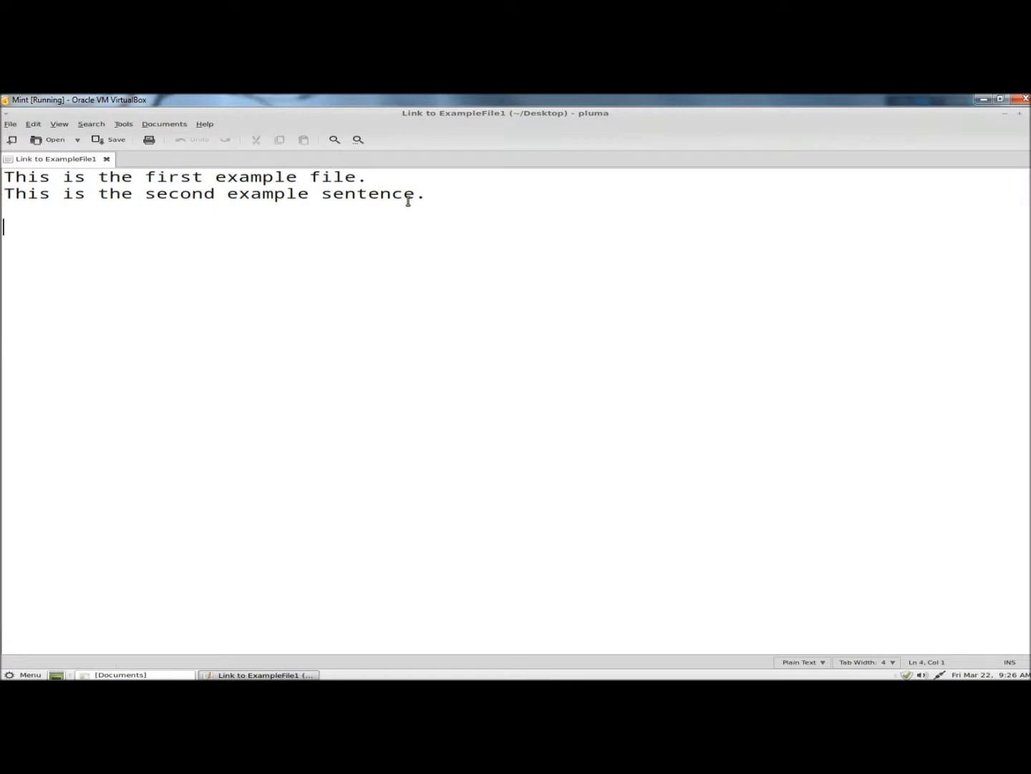
mouse_move(1027, 125)
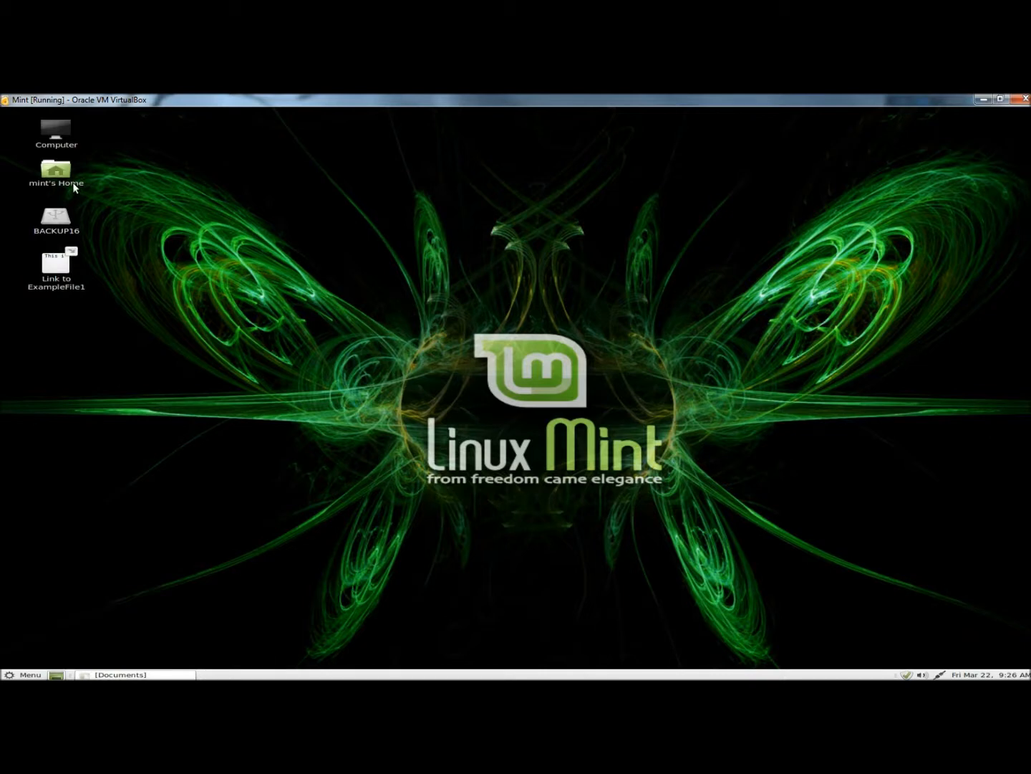
- Open the original ExampleFile1 from Documents and confirm both sentences appear
double_click(55, 170)
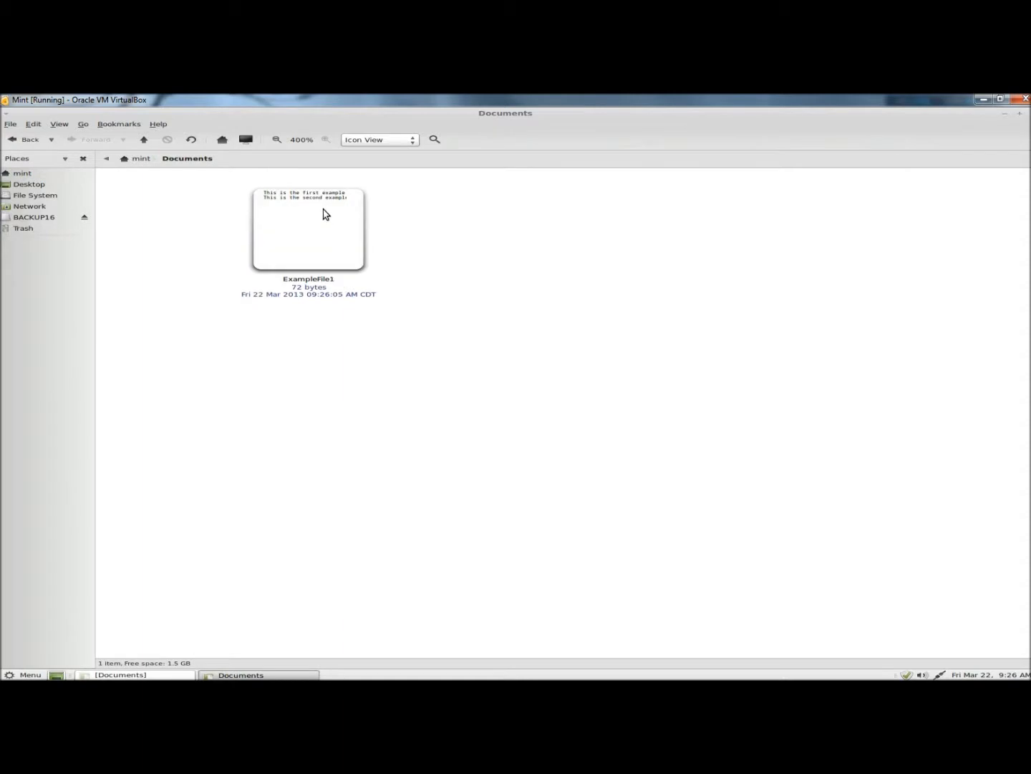
double_click(308, 230)
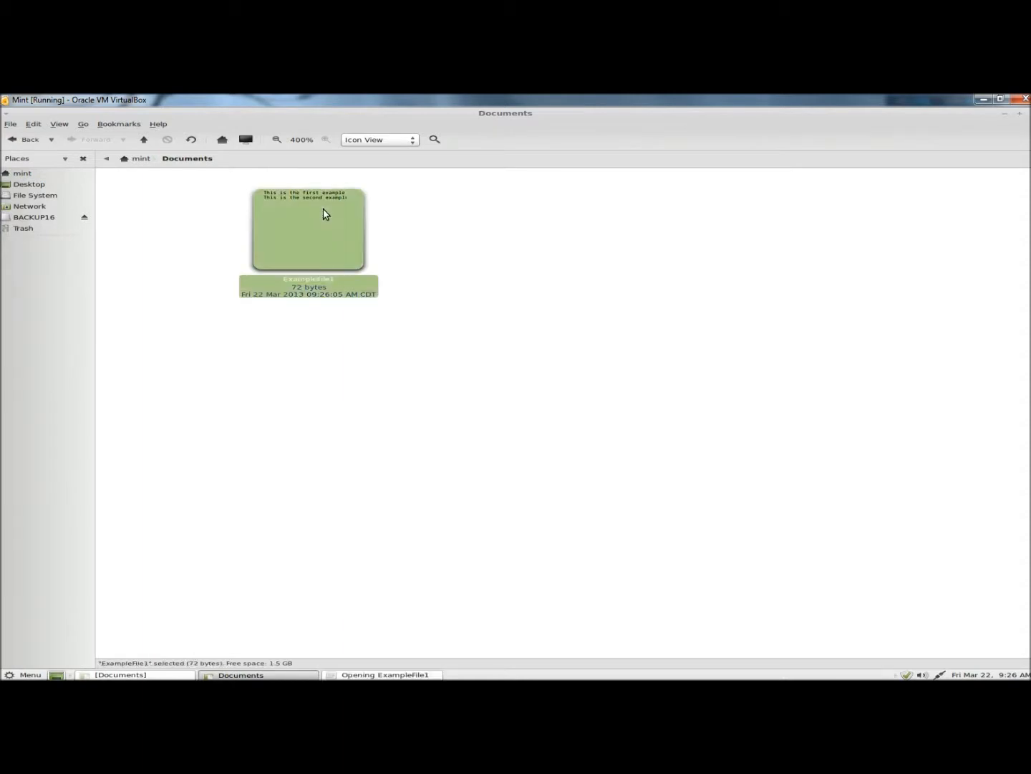
double_click(308, 228)
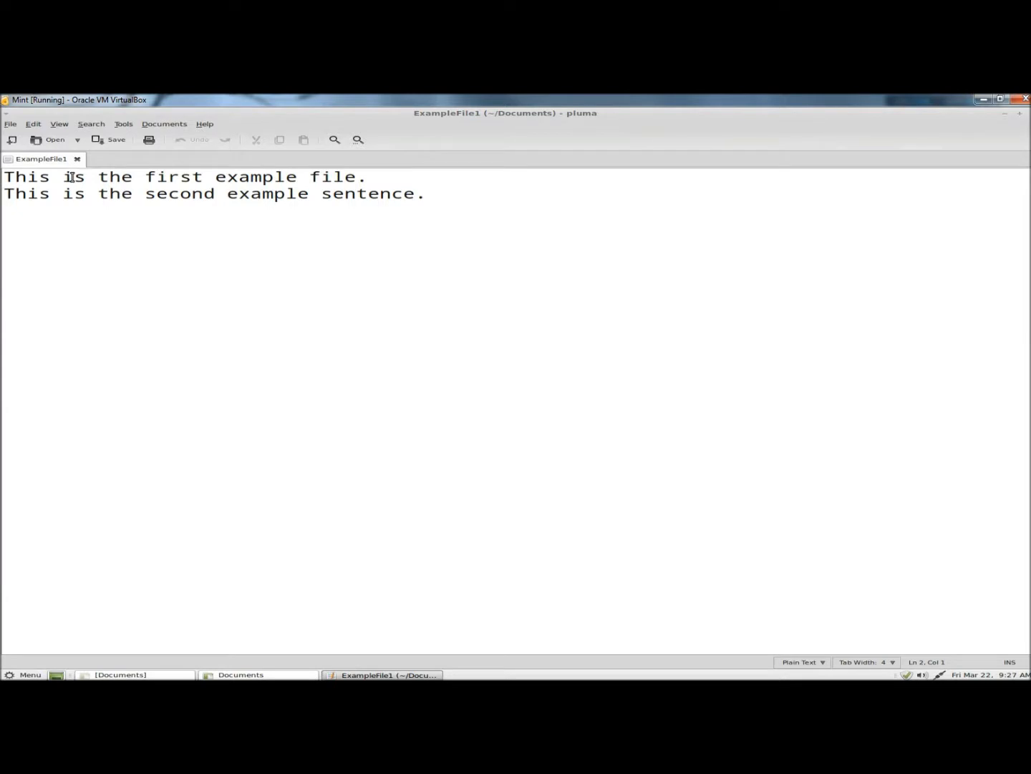
left_click(281, 274)
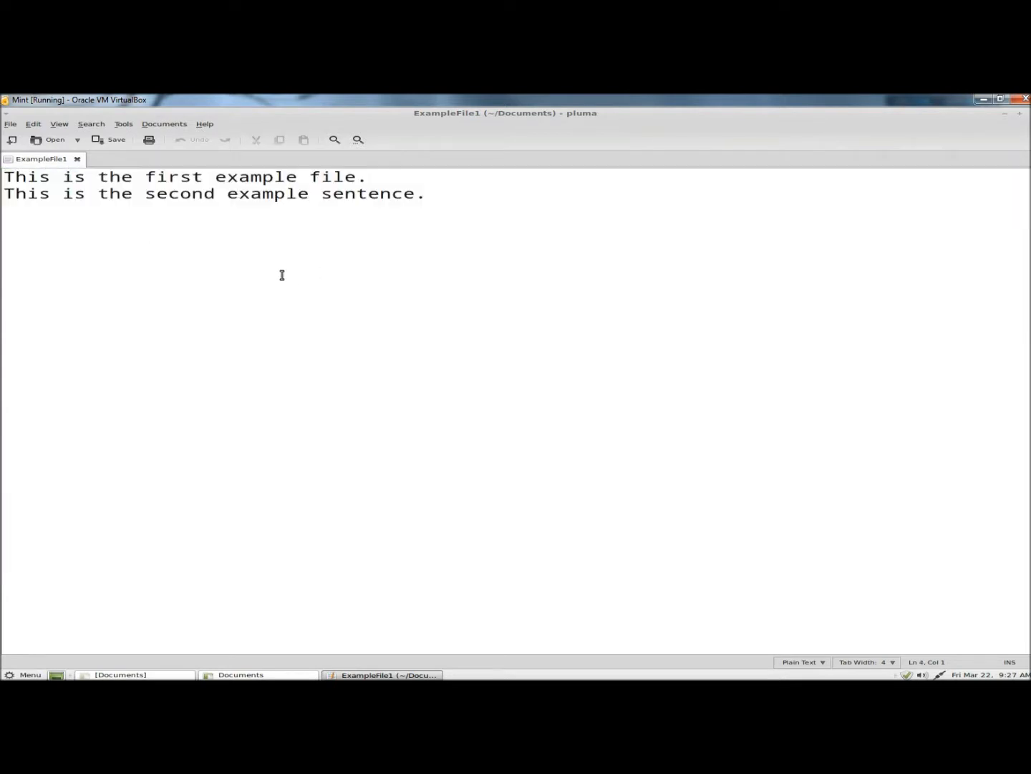
left_click_drag(5, 176, 344, 193)
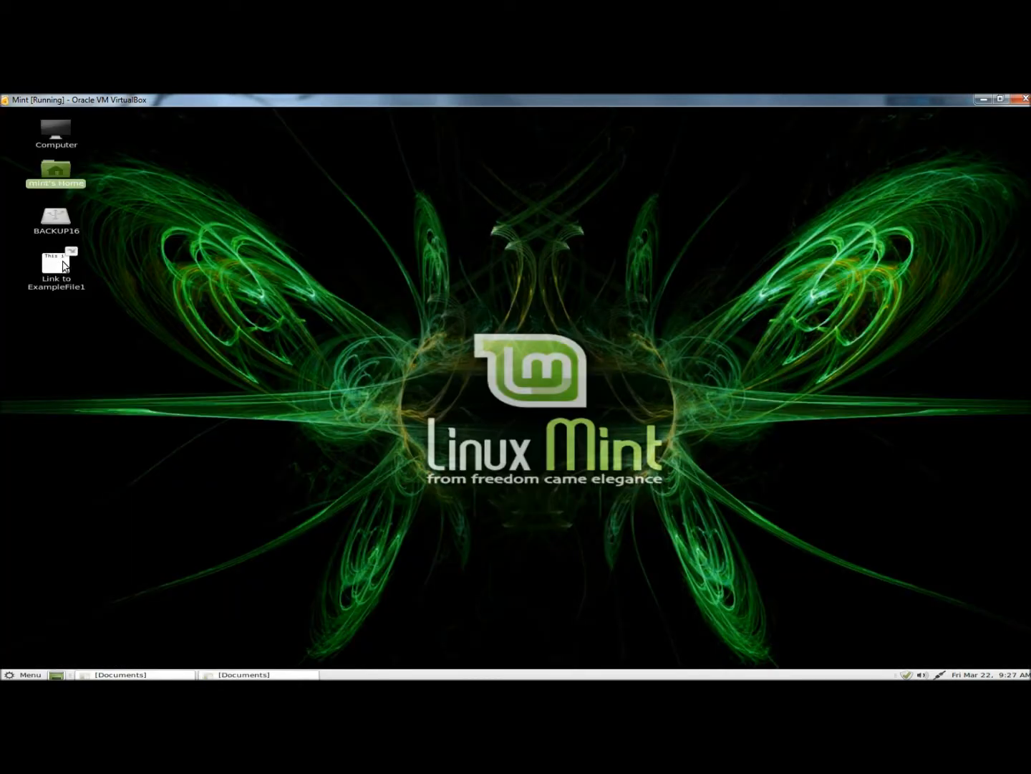
- Rename the desktop link to 'newname', then compare it with ExampleFile1; both show two sentences
right_click(56, 269)
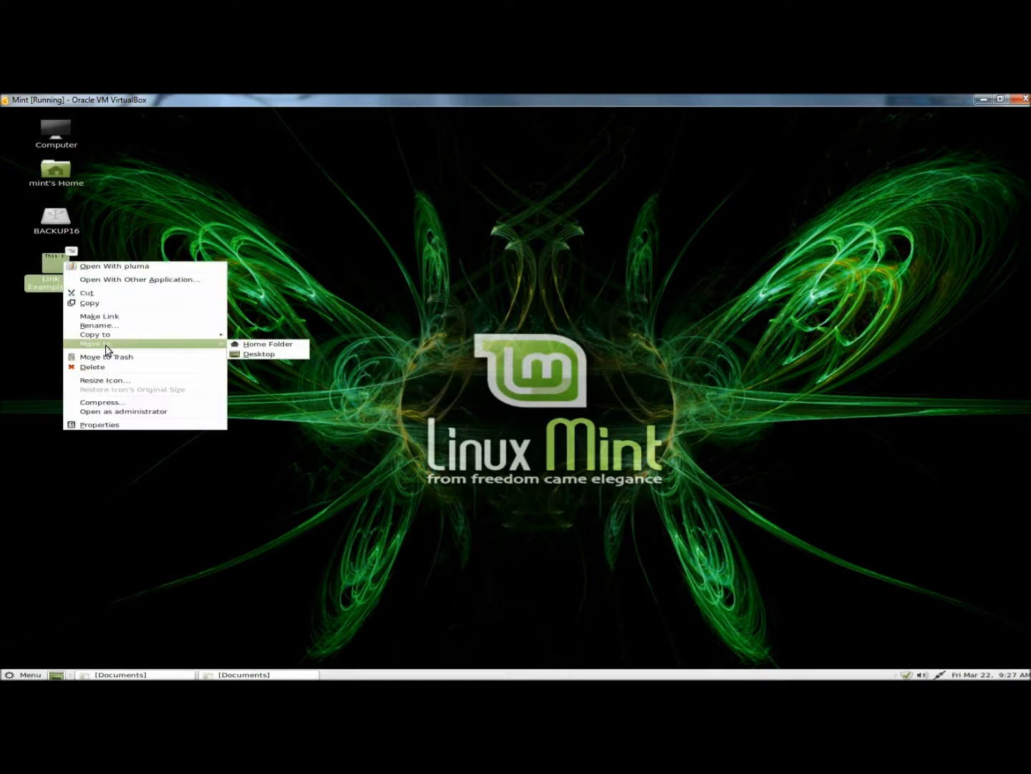
left_click(99, 325)
type("newname")
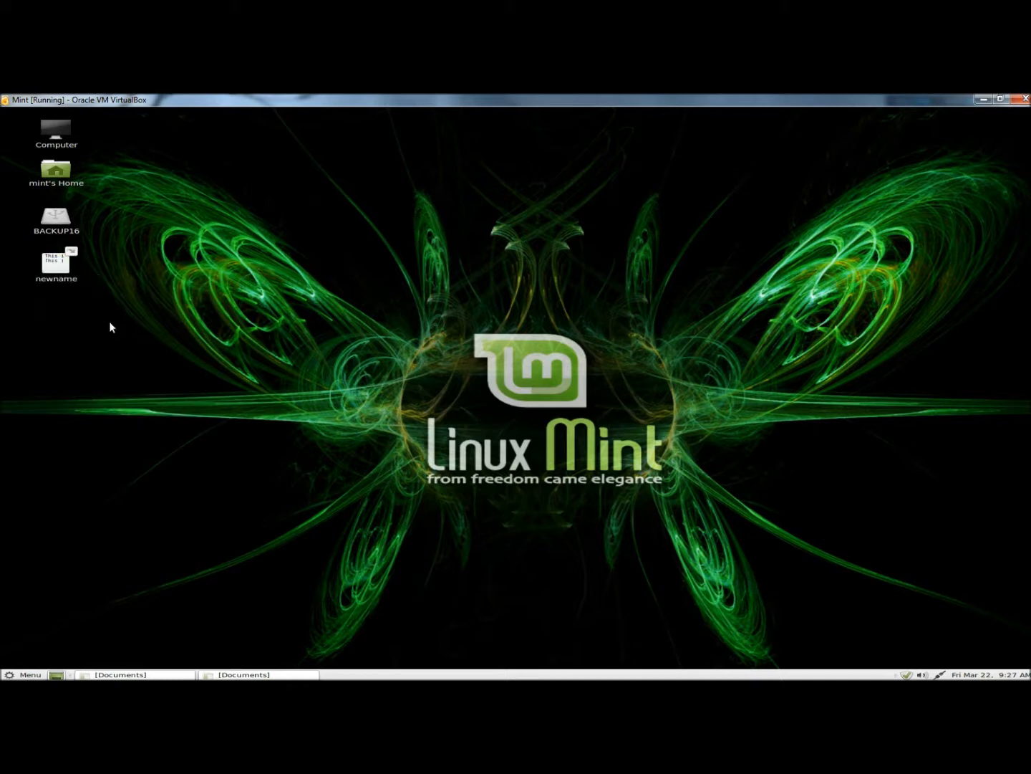
double_click(56, 260)
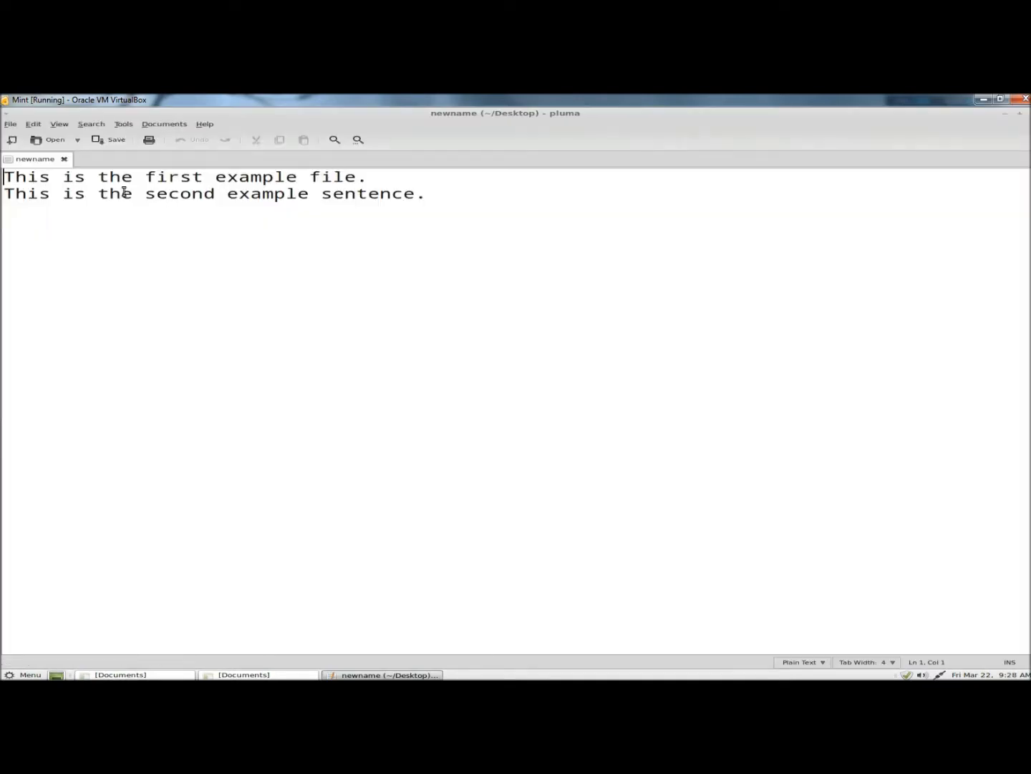
left_click(120, 674)
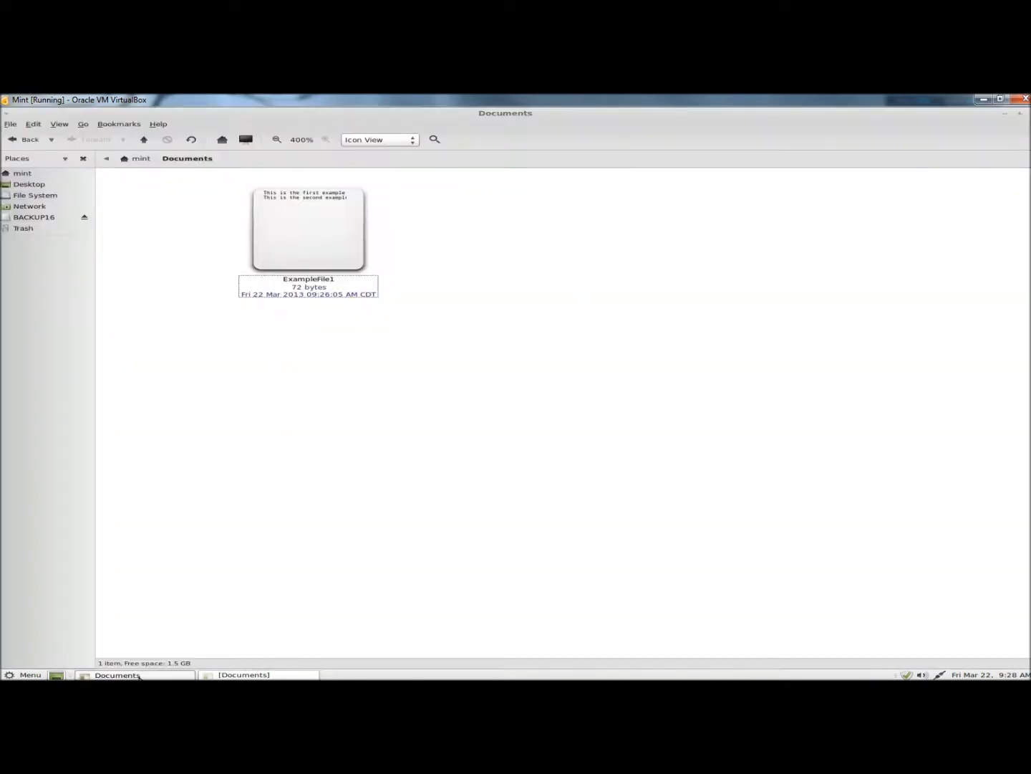
double_click(308, 228)
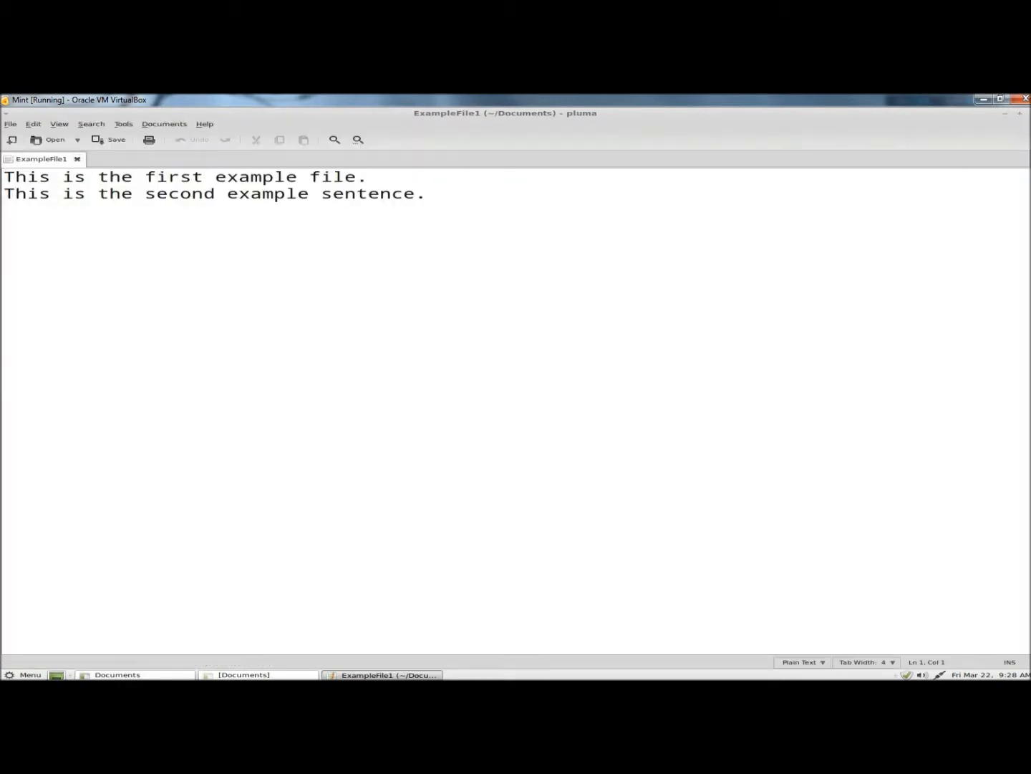
- Move the newname link into the Home Folder and check Home and Documents
right_click(49, 259)
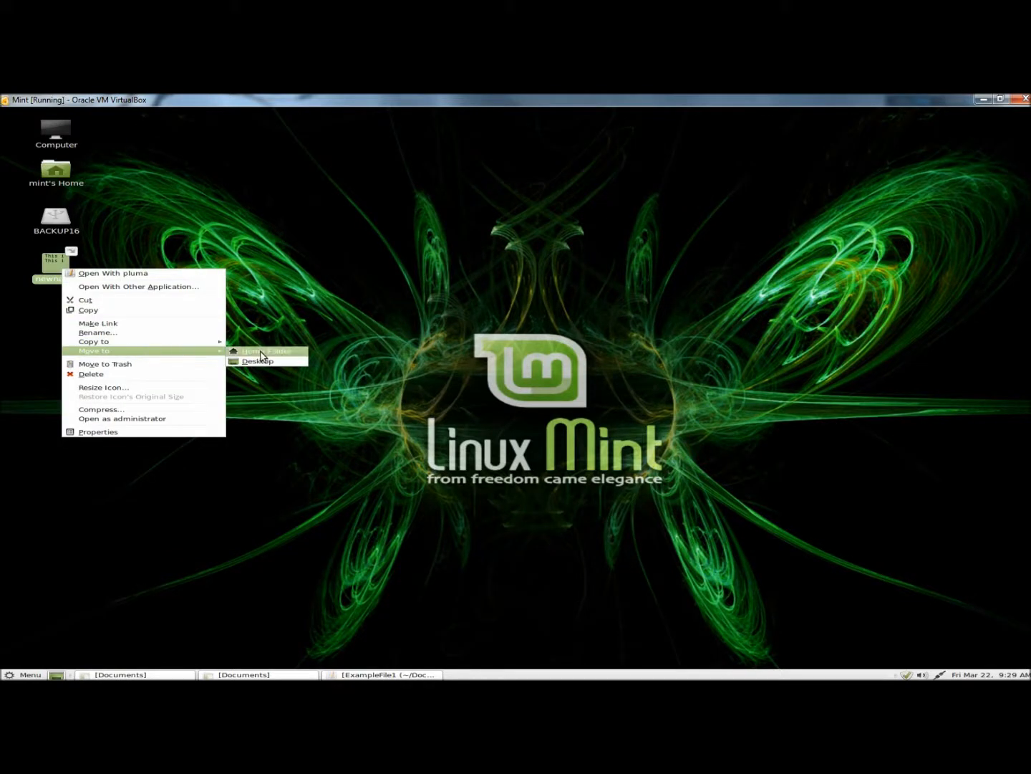
left_click(265, 351)
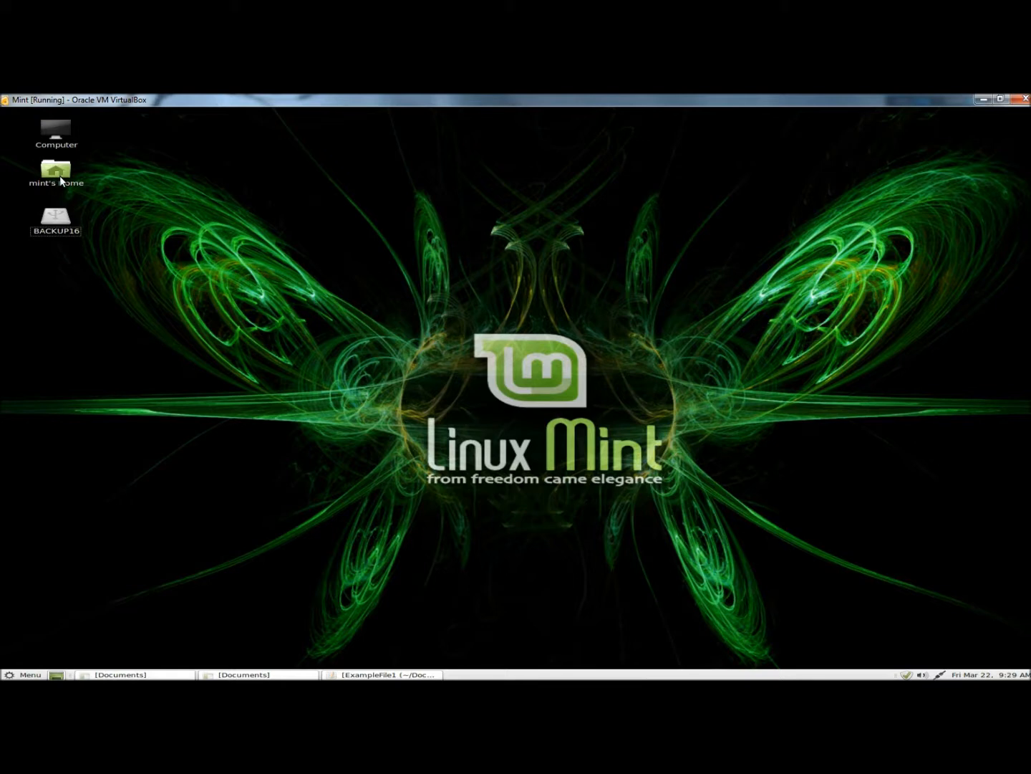
double_click(55, 170)
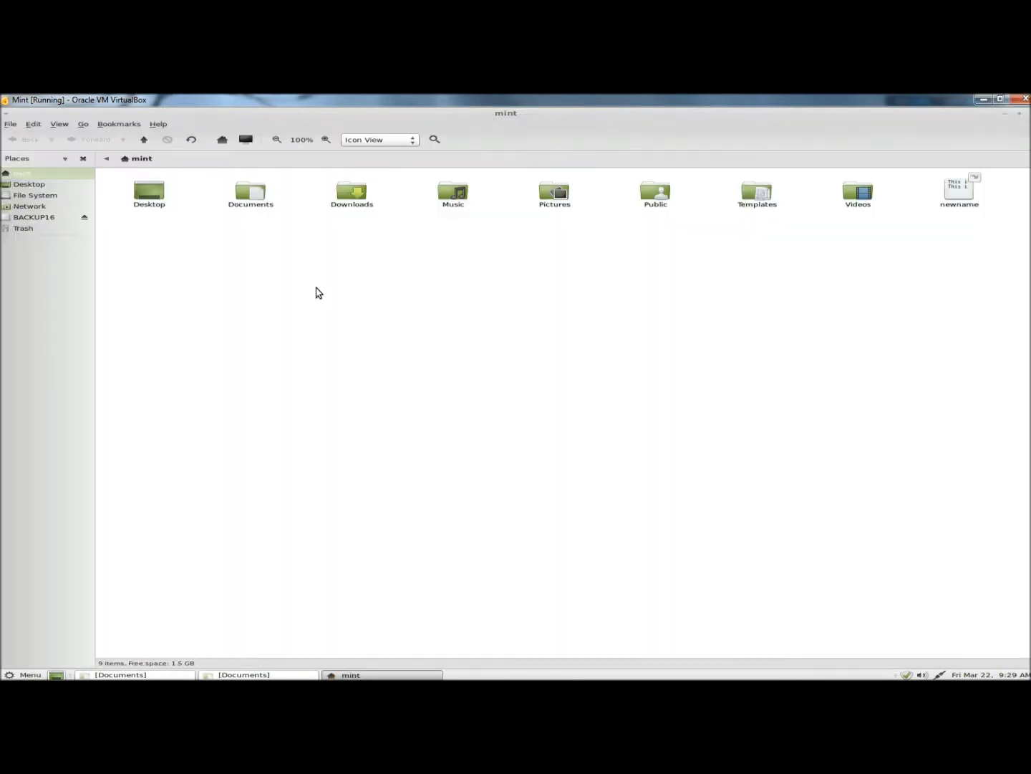
double_click(250, 192)
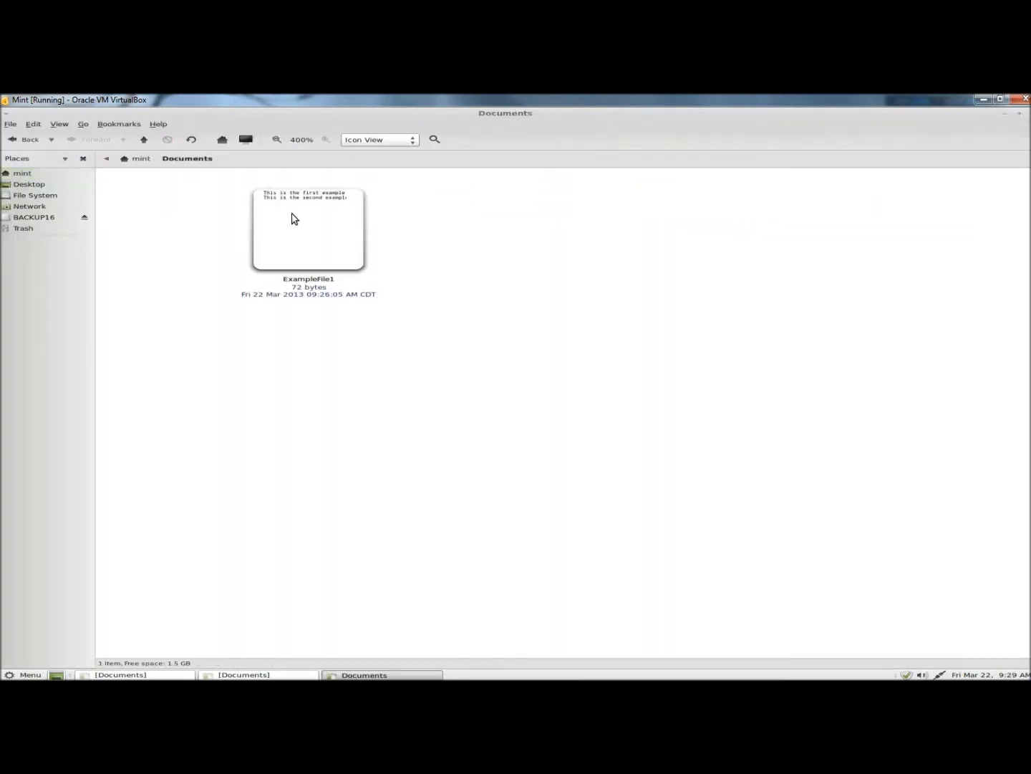
double_click(308, 229)
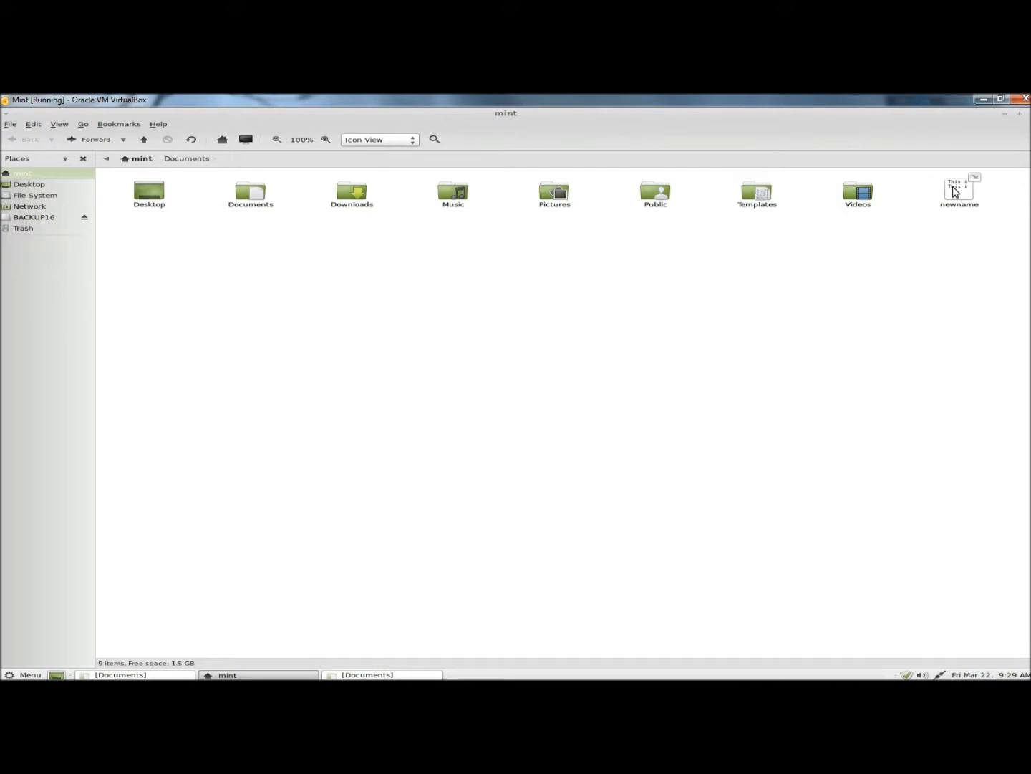
- Permanently delete newname from the home folder, confirming the Delete dialog
right_click(958, 190)
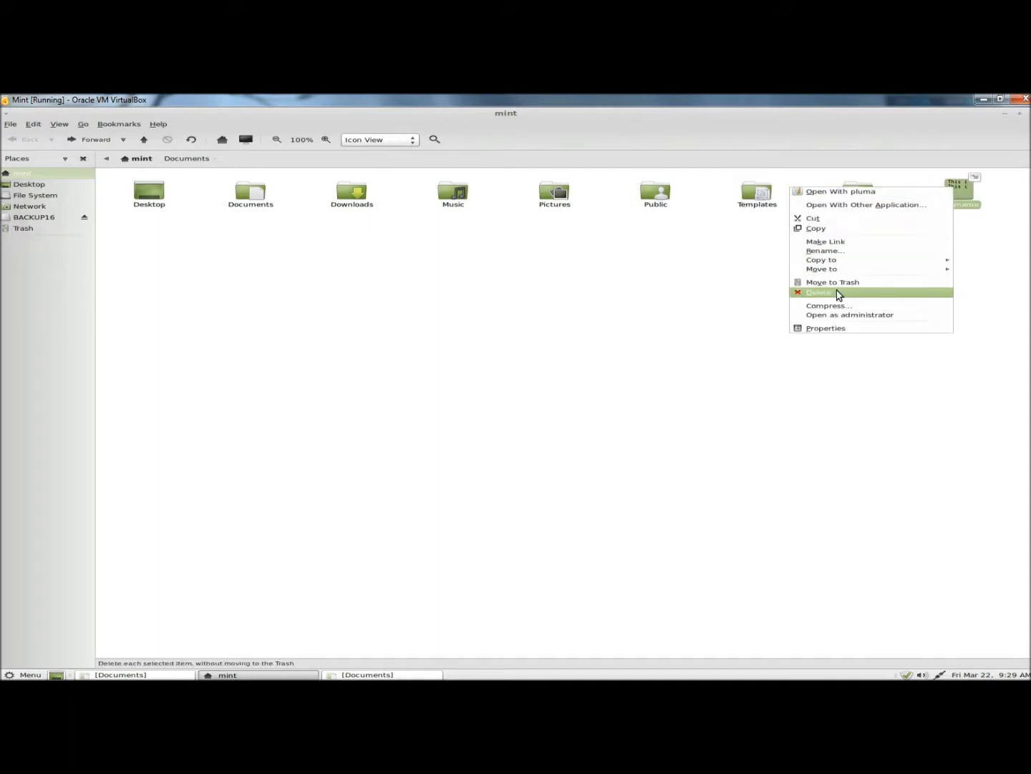
left_click(819, 292)
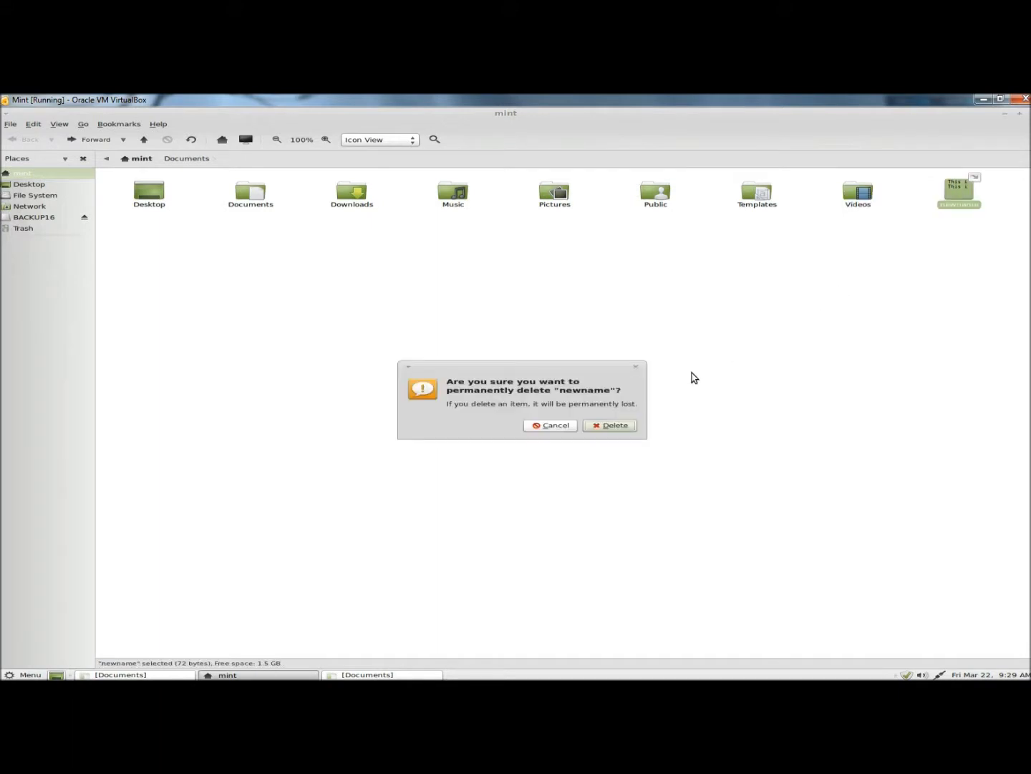
left_click(610, 425)
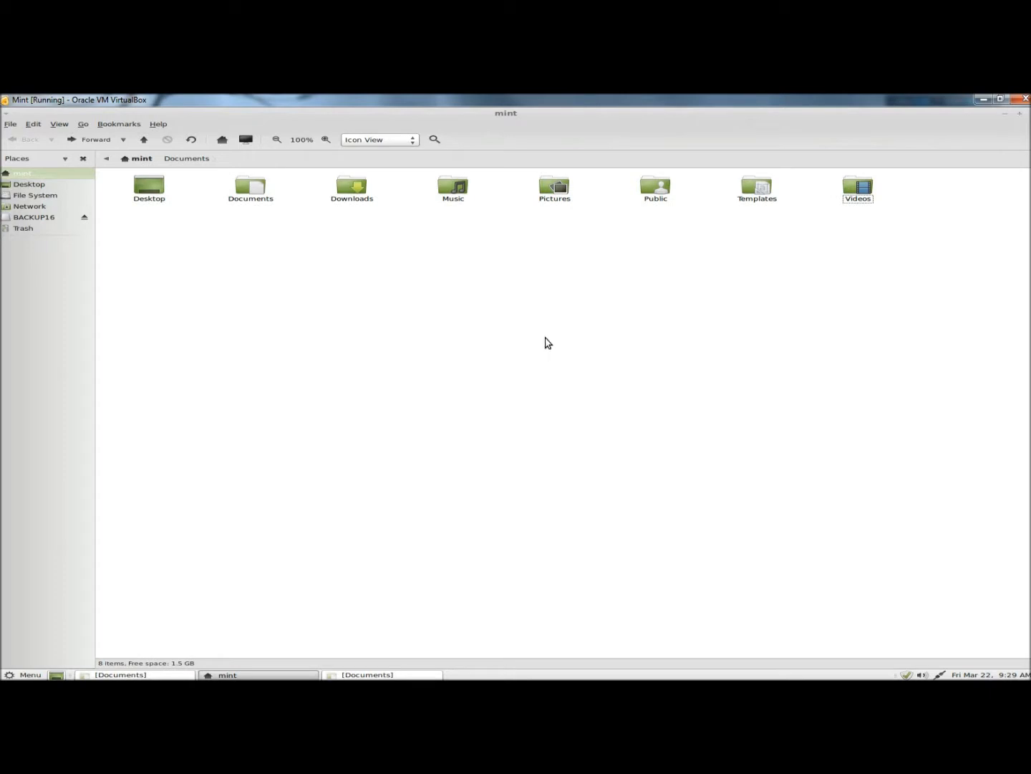
left_click(250, 187)
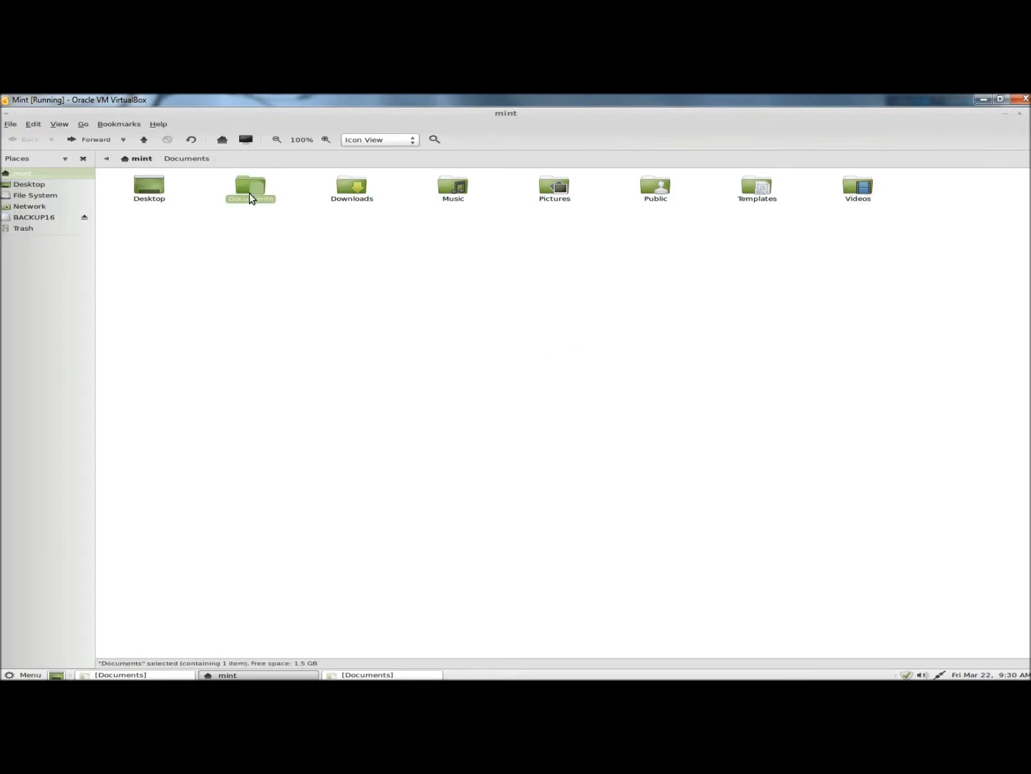
- Reopen Documents and ExampleFile1 to confirm it remains intact at 72 bytes
double_click(250, 188)
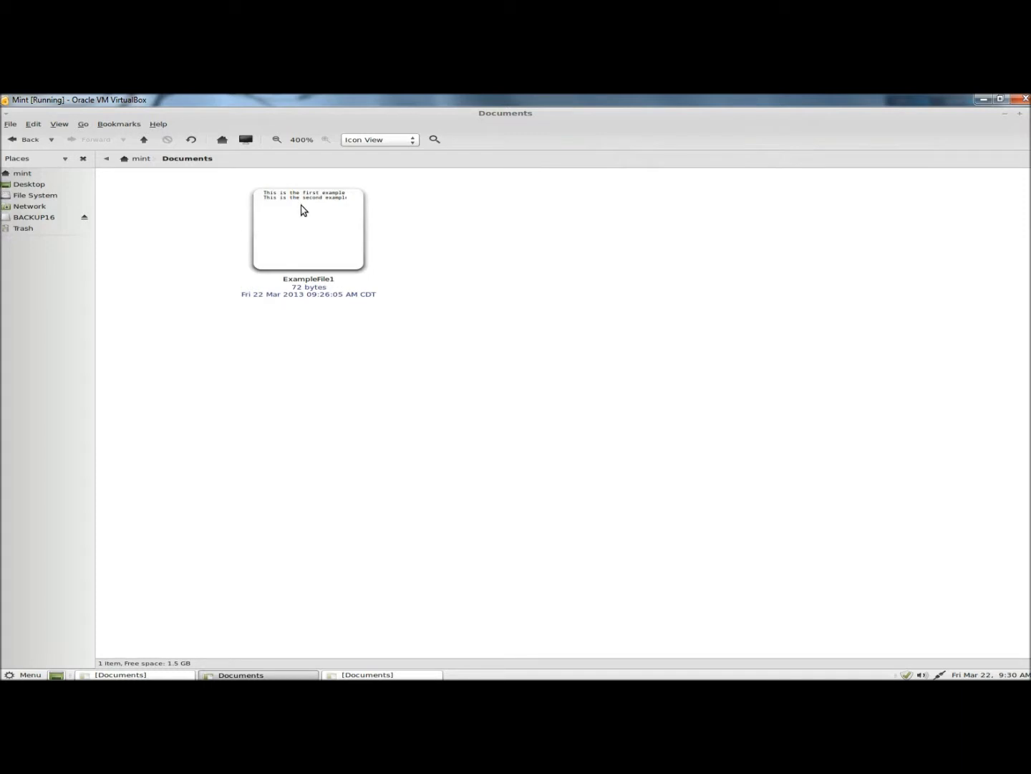
double_click(308, 228)
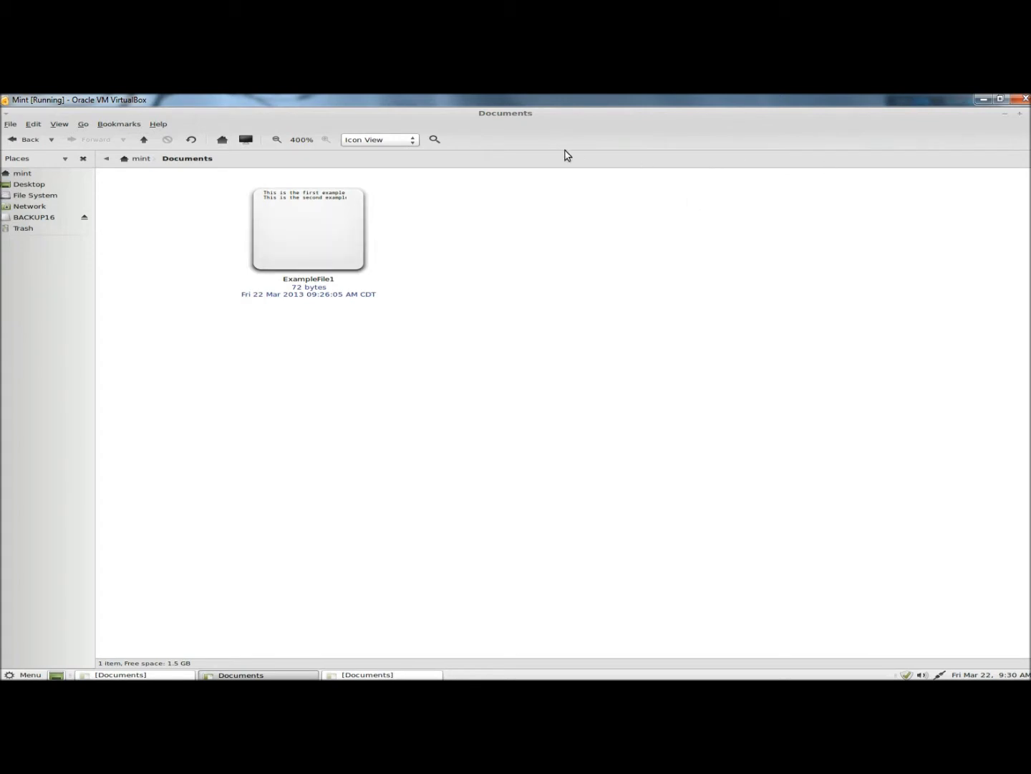
mouse_move(547, 162)
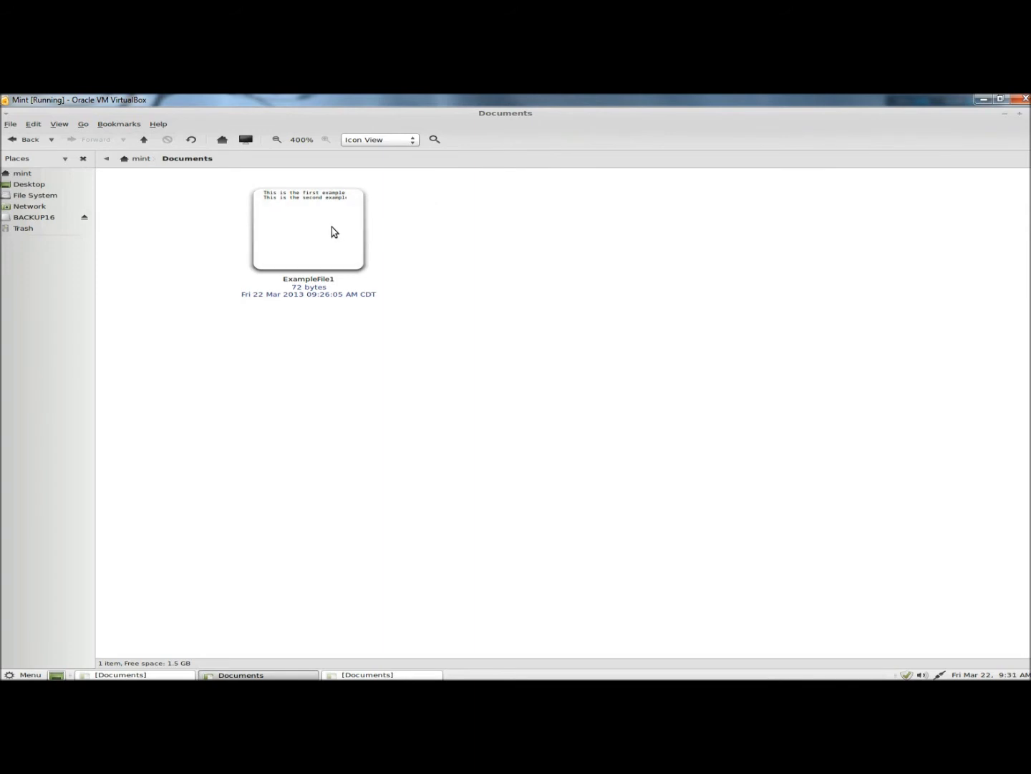
mouse_move(422, 251)
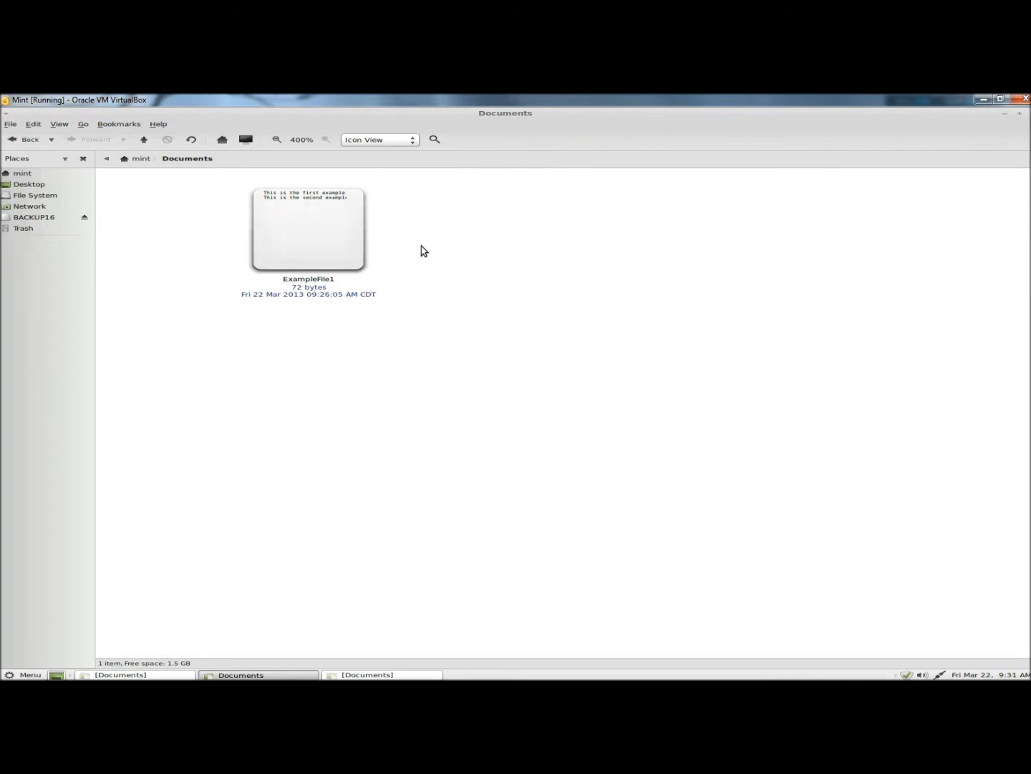